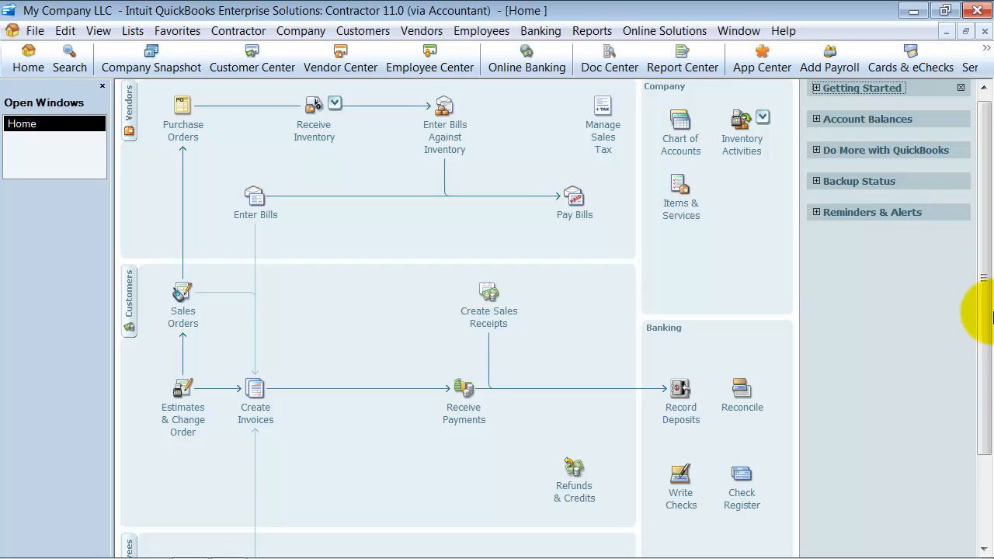
mouse_move(65, 31)
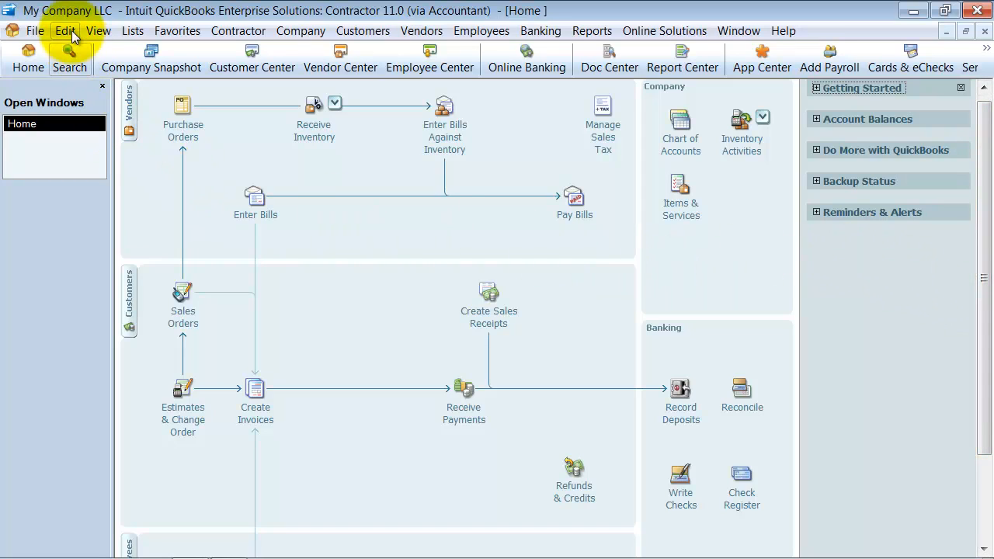
Step: Bring up the Edit menu that leads to Preferences
click(65, 31)
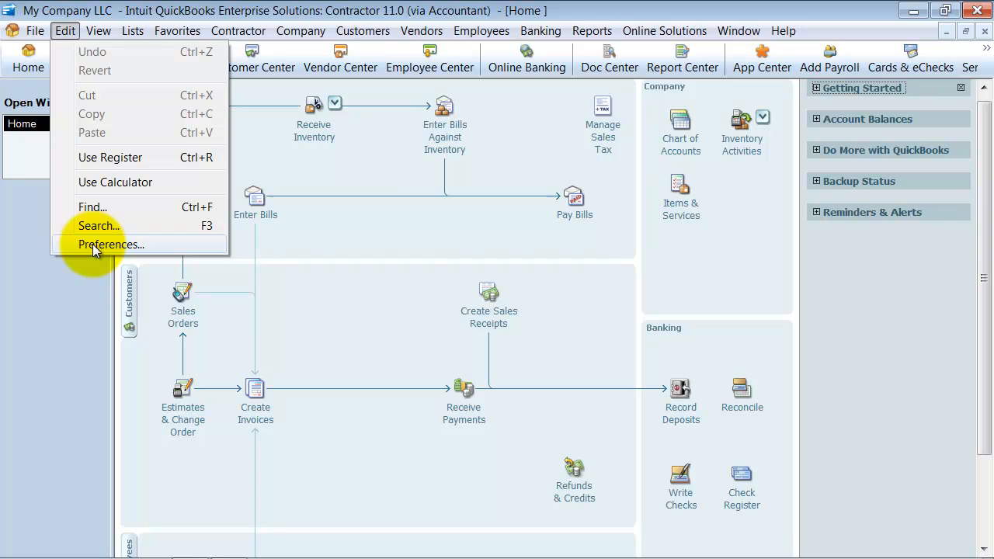
Step: Show the company-wide Jobs & Estimates preferences with estimates and progress invoicing set to Yes
click(112, 244)
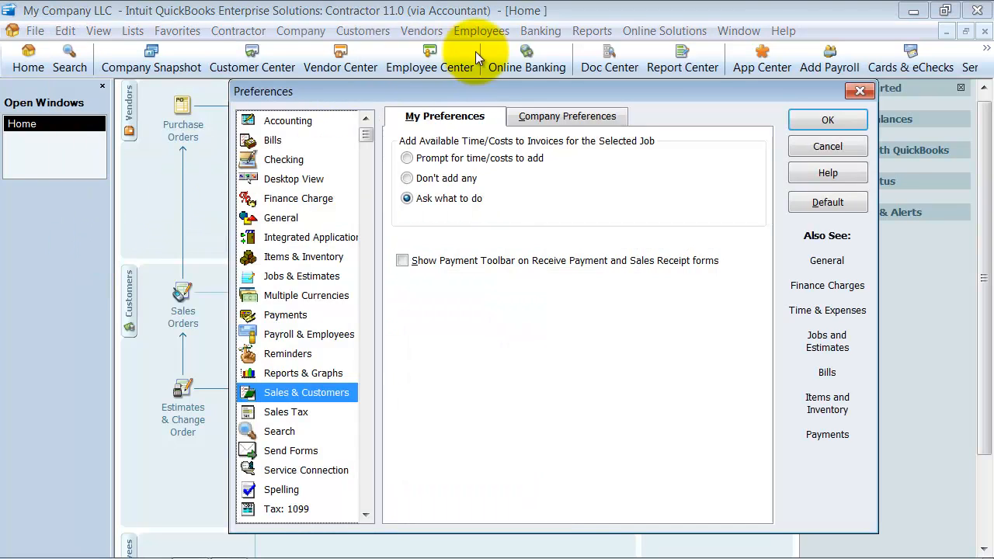
click(566, 115)
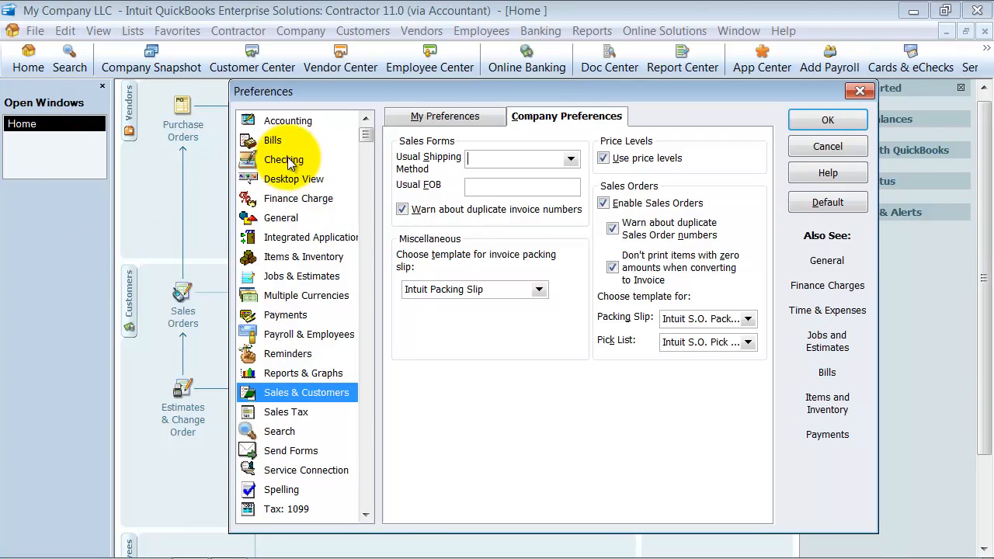
mouse_move(292, 184)
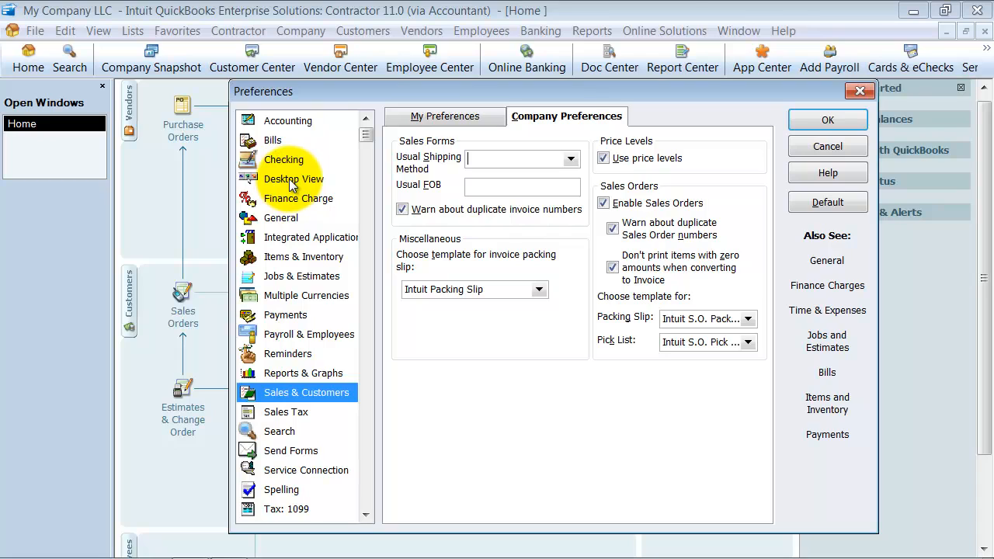
click(294, 179)
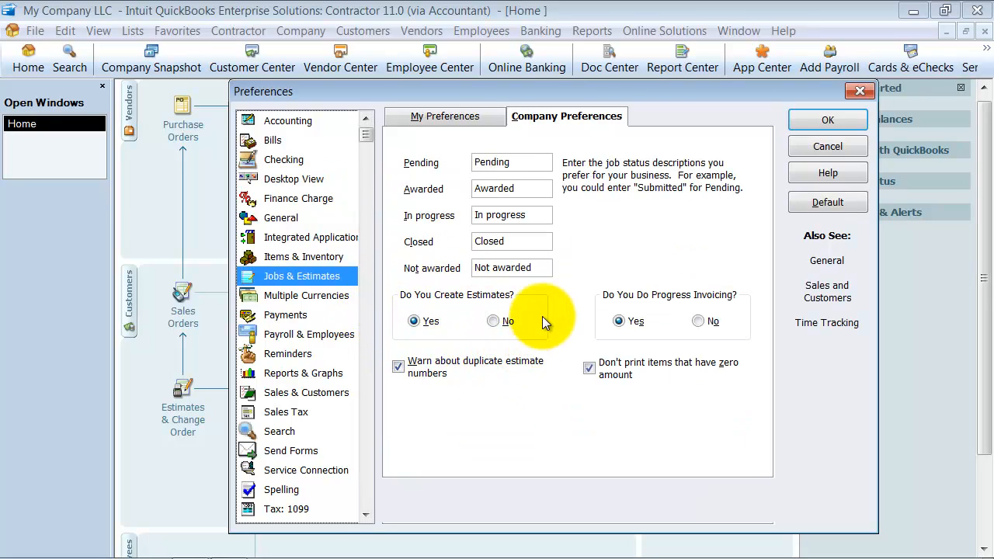
mouse_move(593, 310)
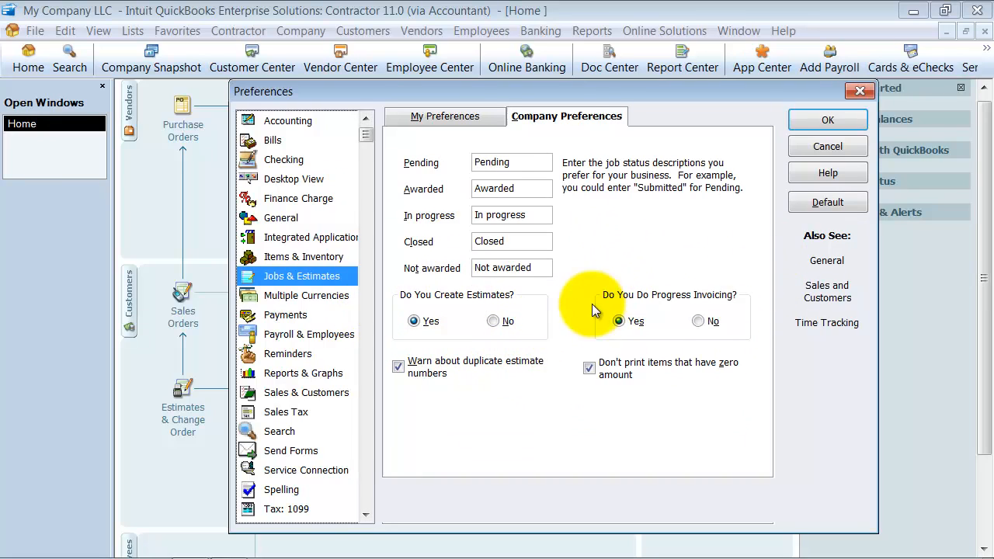
mouse_move(578, 254)
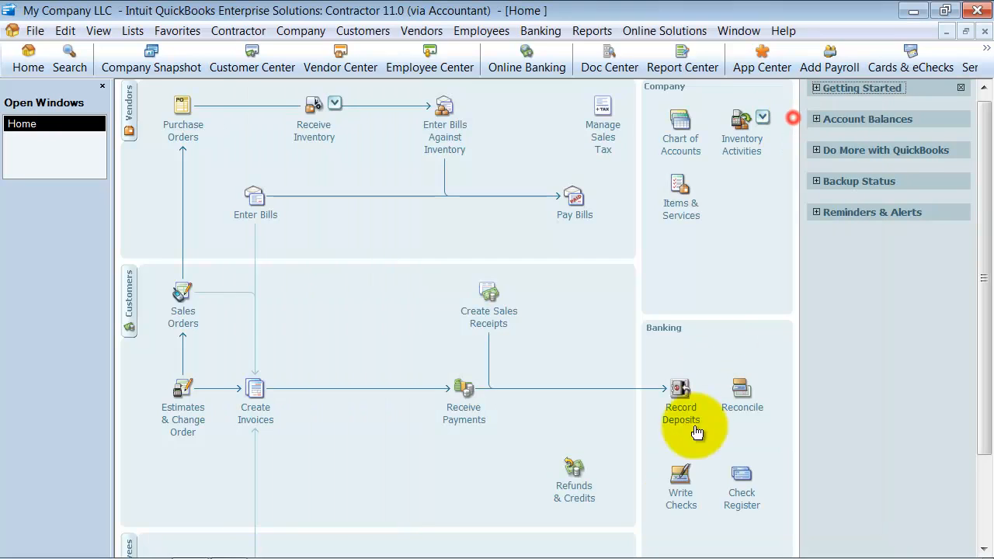
mouse_move(221, 426)
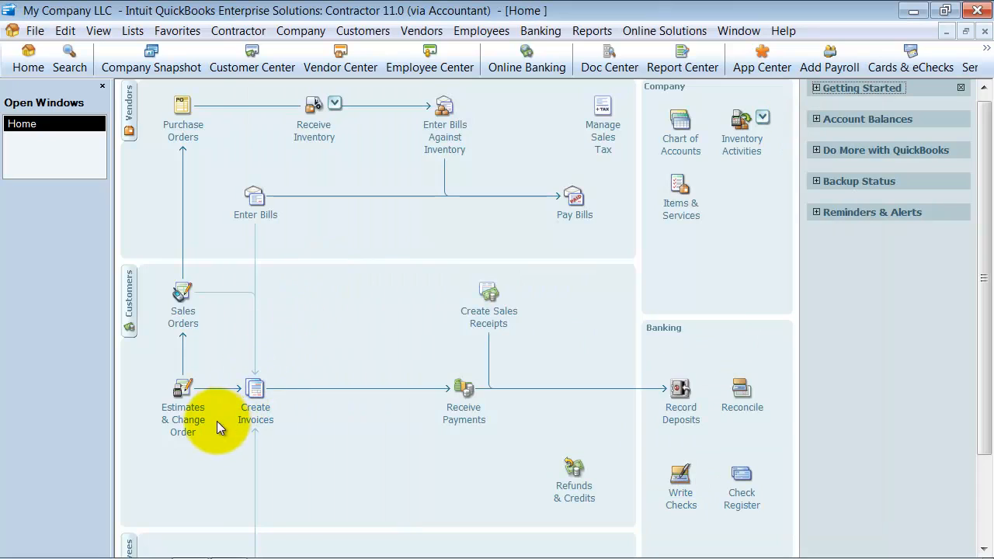
mouse_move(209, 230)
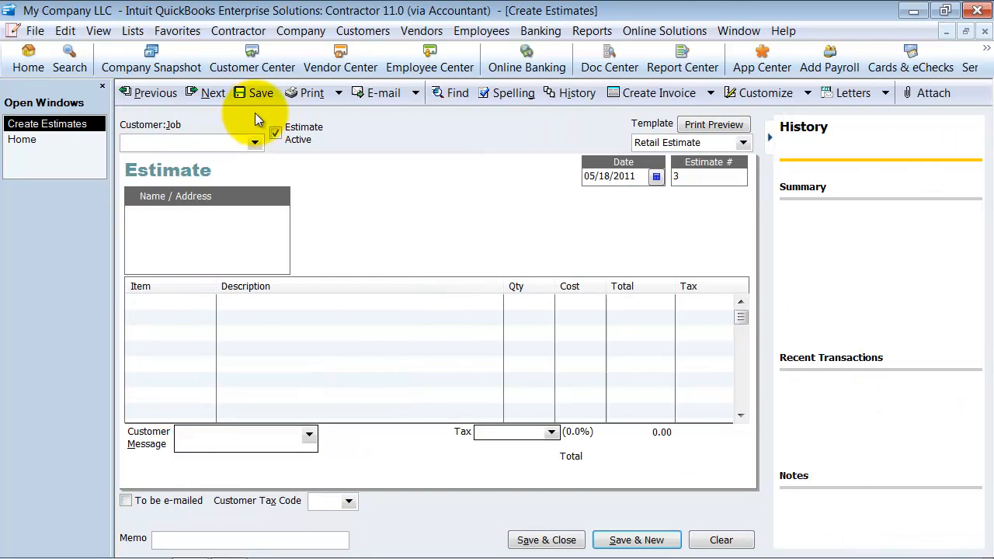
Step: Assign the estimate to the Family Room job and add Painting and Installation labor lines totaling 1,233.75
click(254, 143)
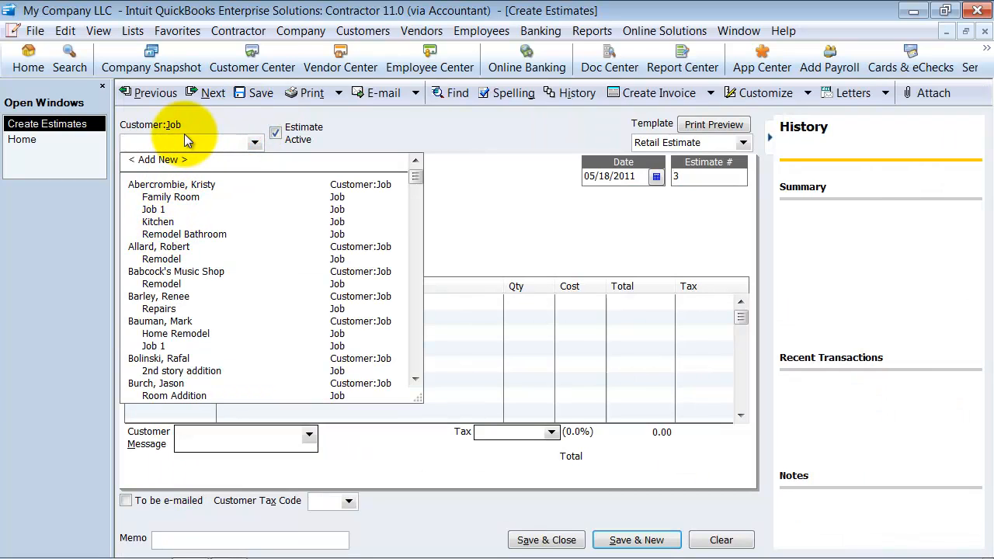
click(171, 183)
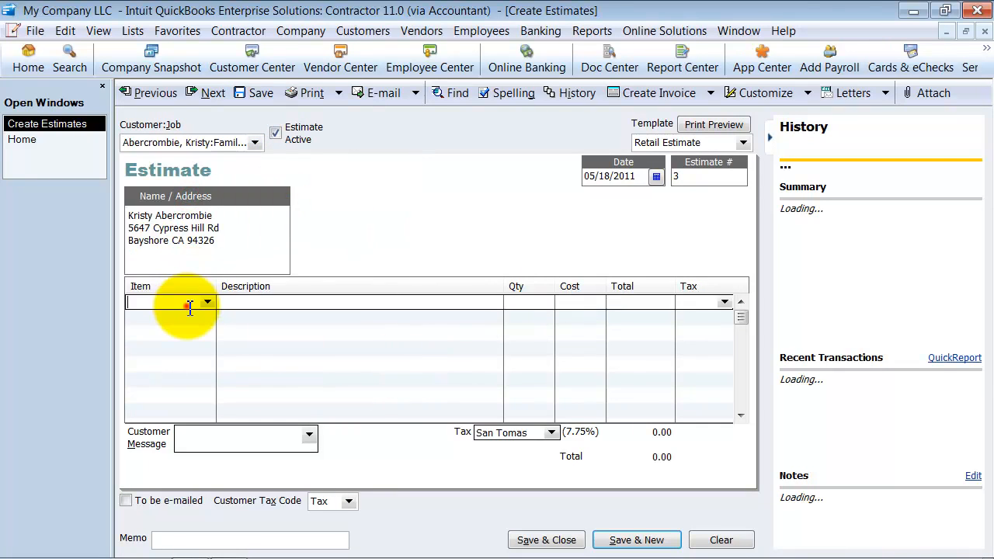
click(208, 301)
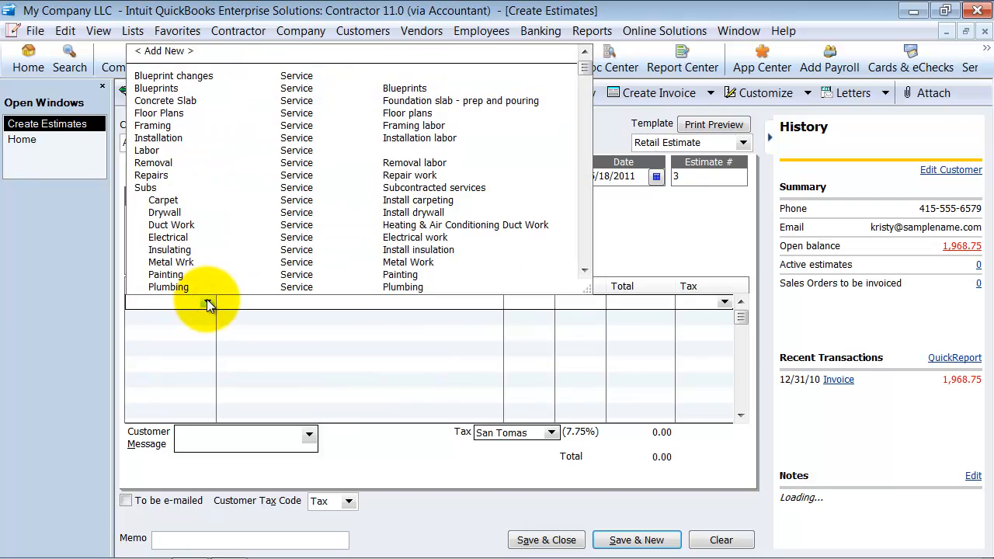
click(165, 273)
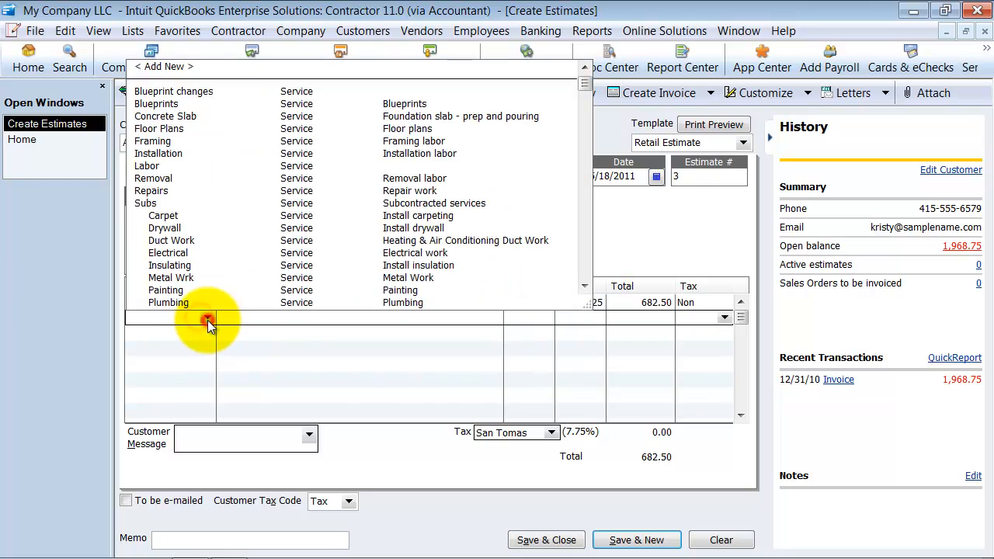
scroll(down, 3)
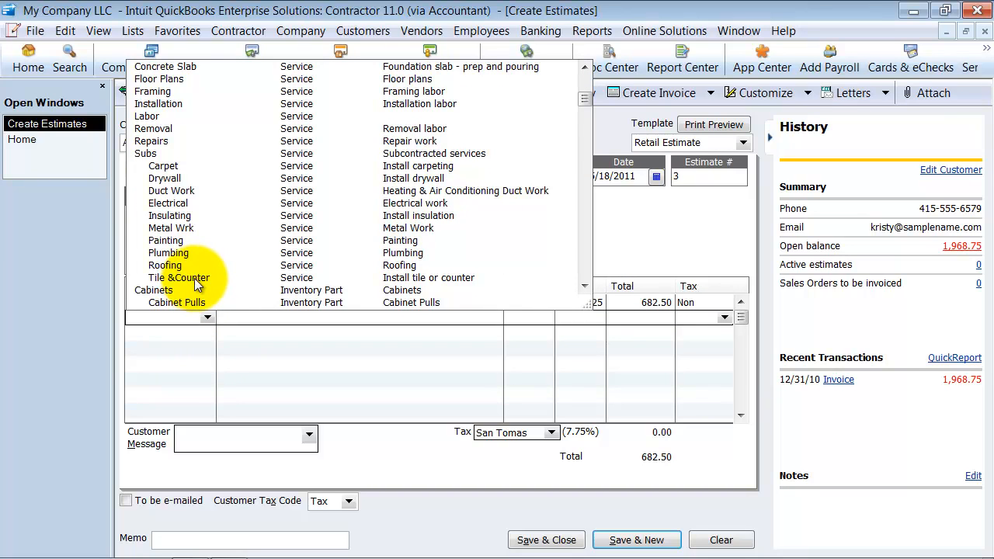
mouse_move(155, 164)
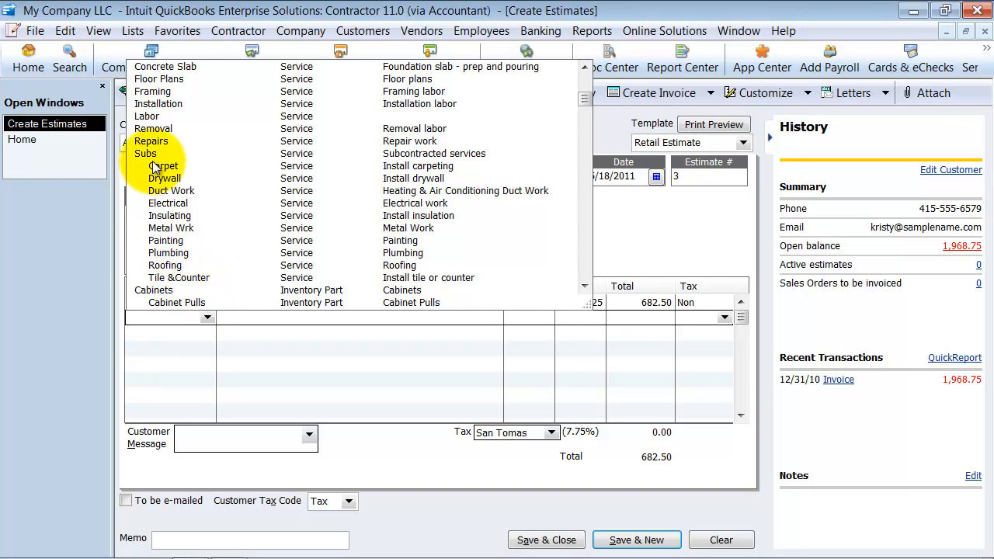
click(159, 102)
text(15)
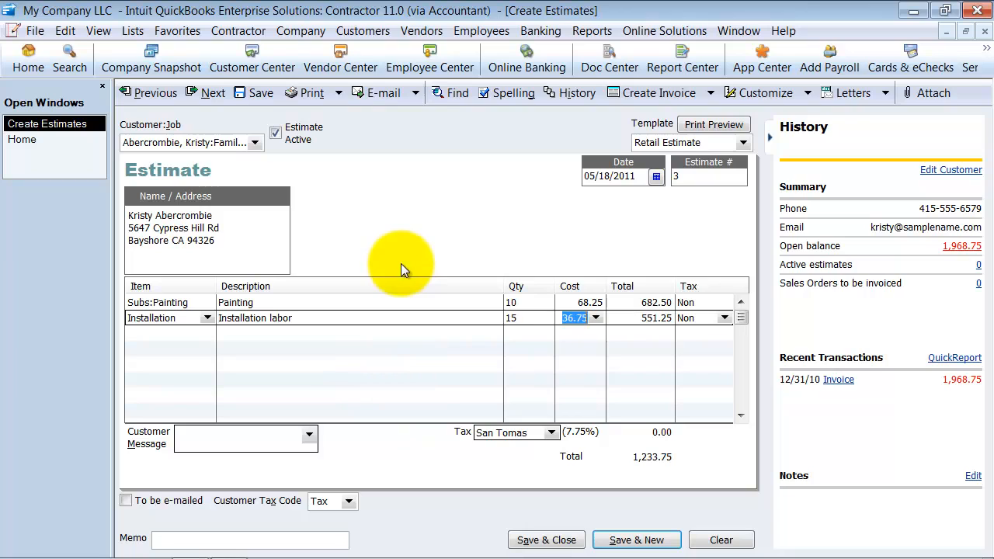
mouse_move(835, 9)
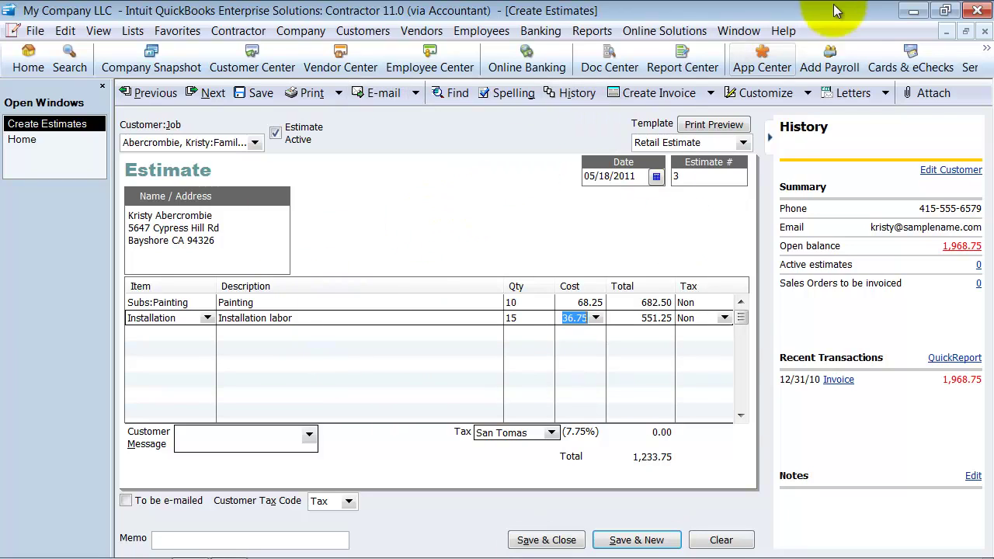
Step: Maximize the Create Estimates window
click(769, 137)
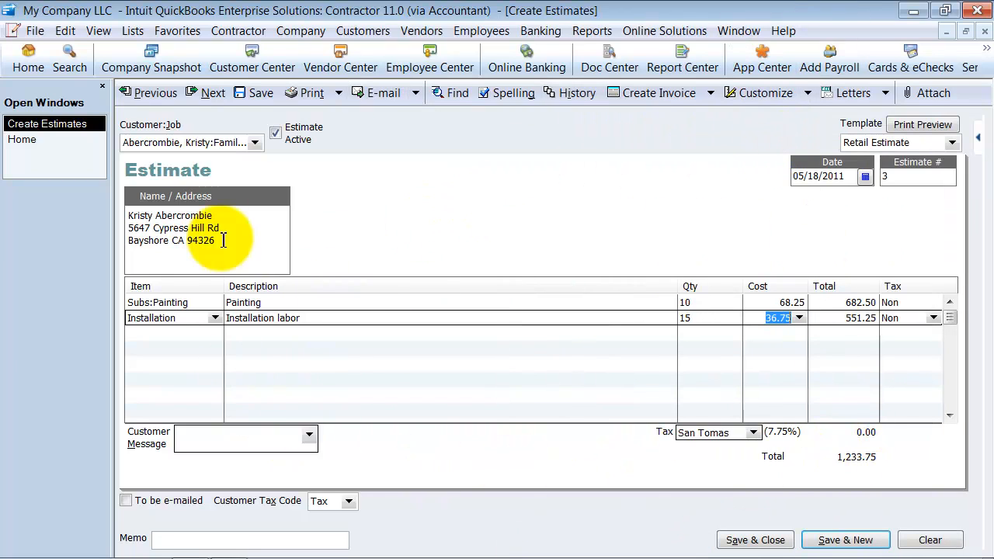
mouse_move(478, 454)
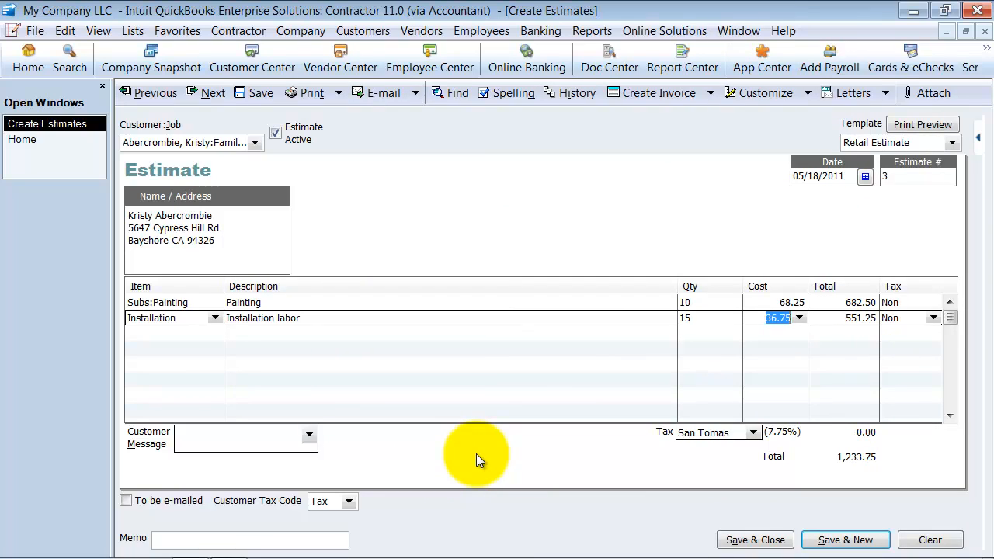
mouse_move(248, 115)
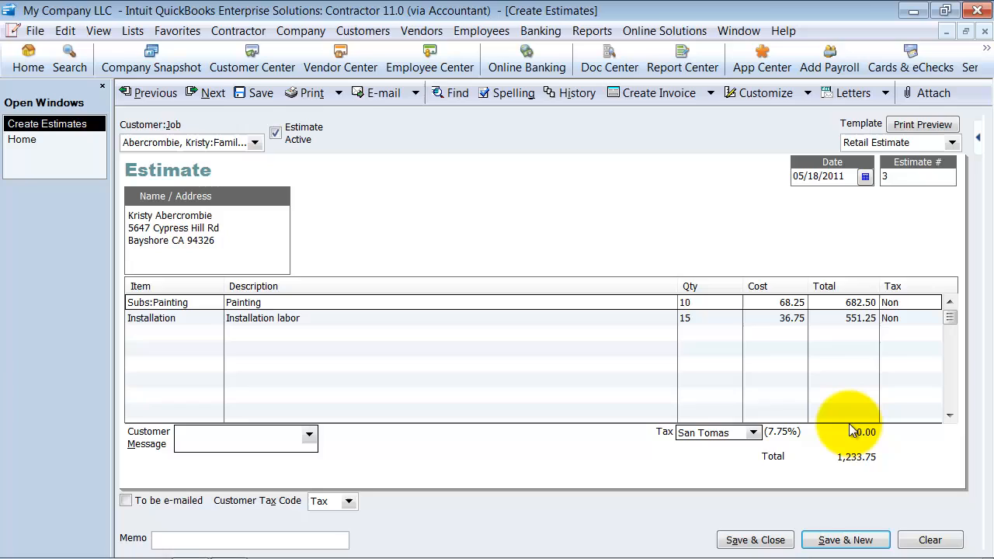
mouse_move(282, 371)
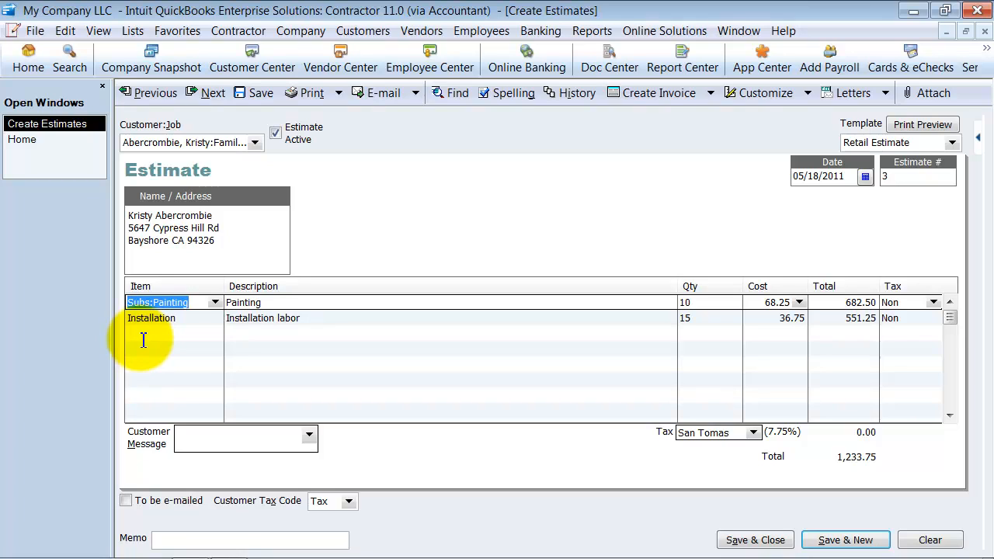
mouse_move(602, 251)
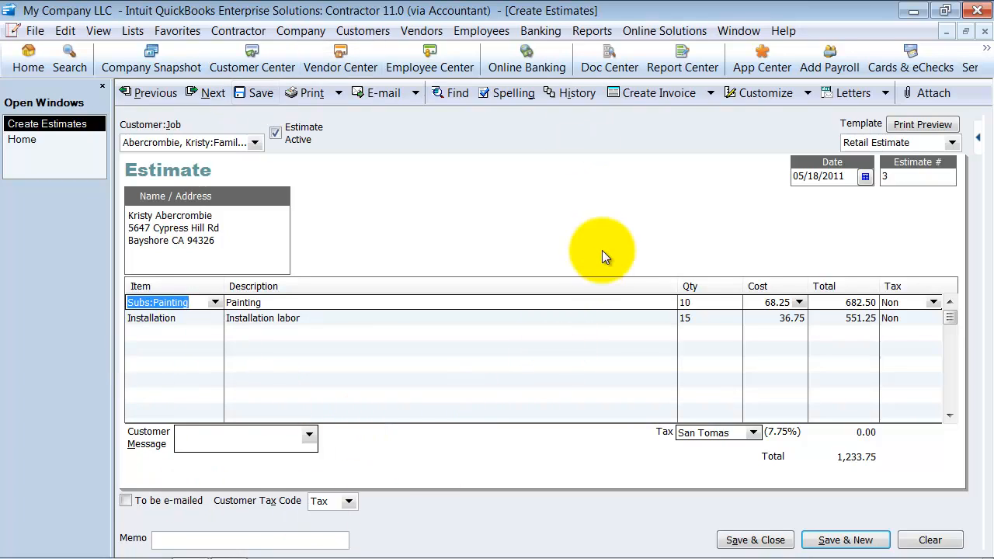
mouse_move(640, 190)
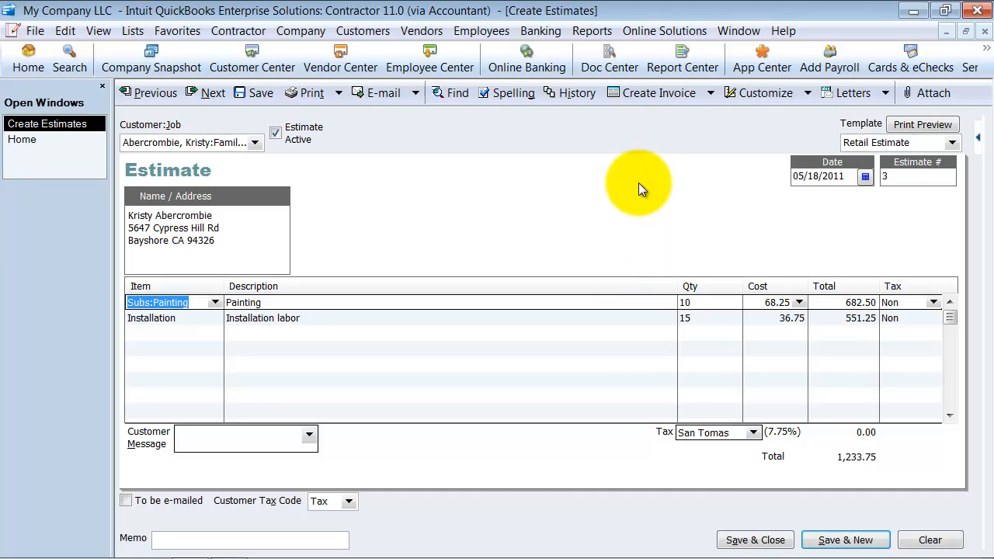
click(709, 93)
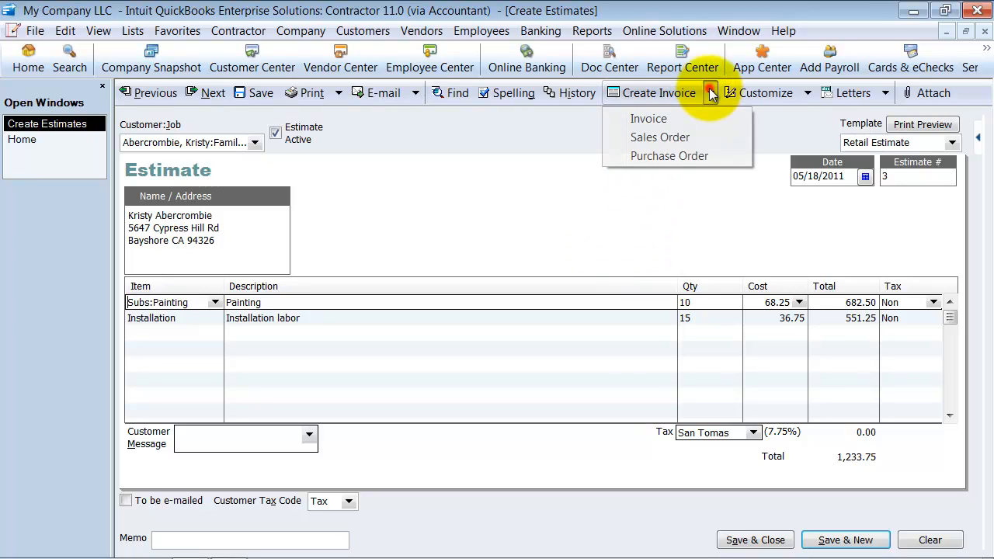
mouse_move(497, 245)
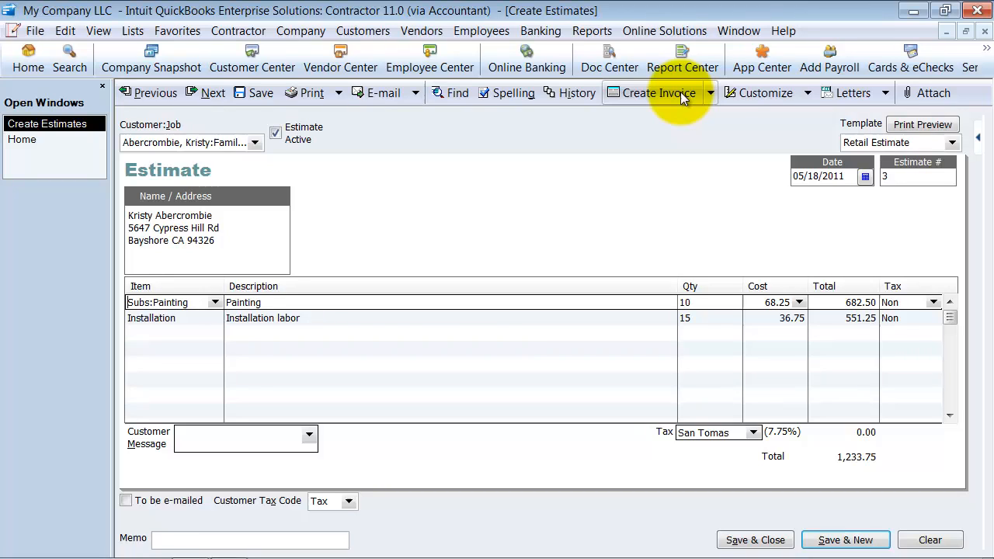
Step: Create a progress invoice for 25% of the entire estimate, totaling 308.44
click(655, 94)
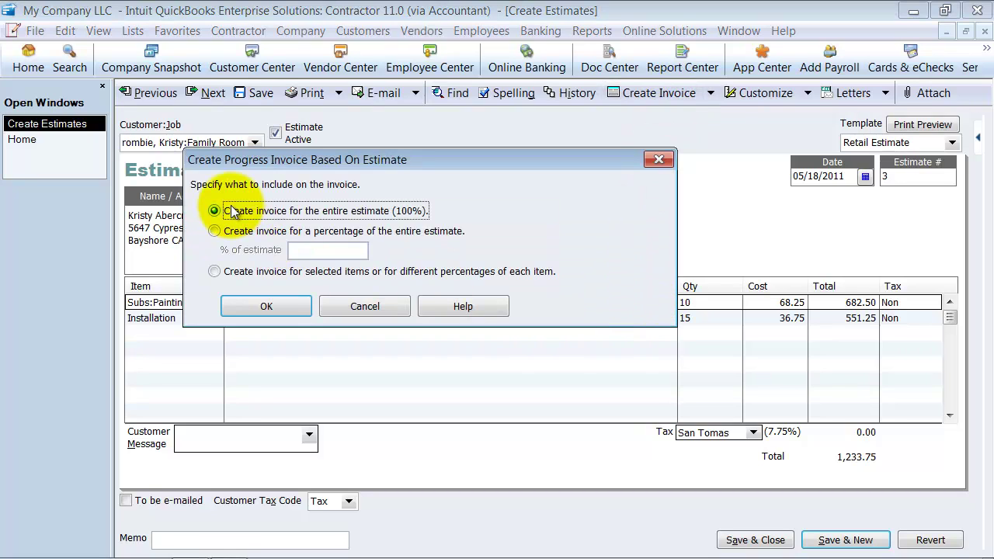
mouse_move(391, 217)
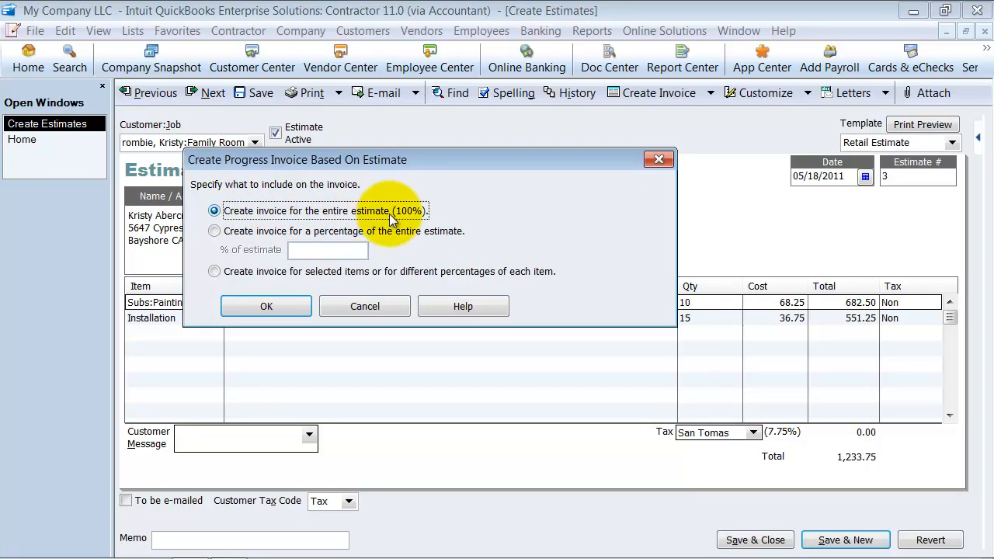
mouse_move(701, 319)
text(25)
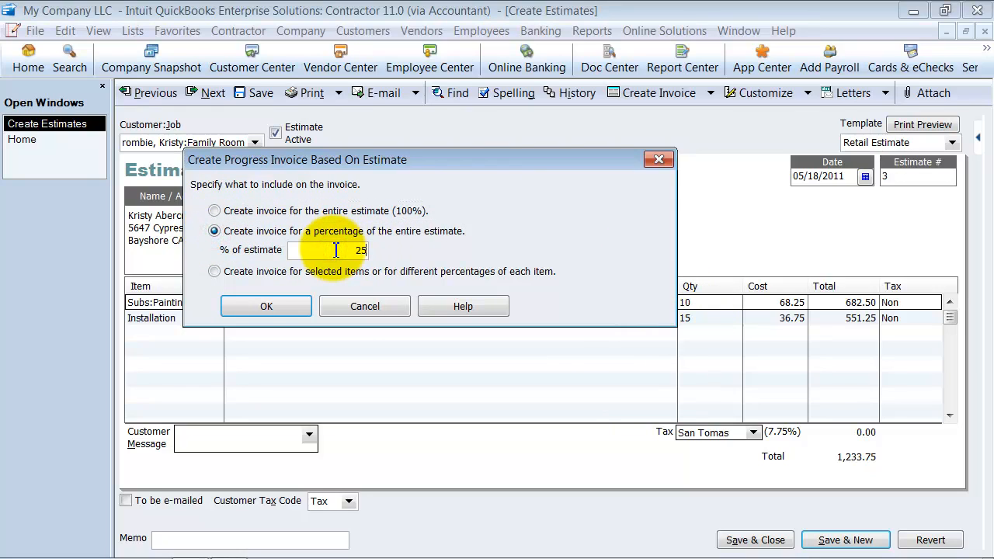
text(%)
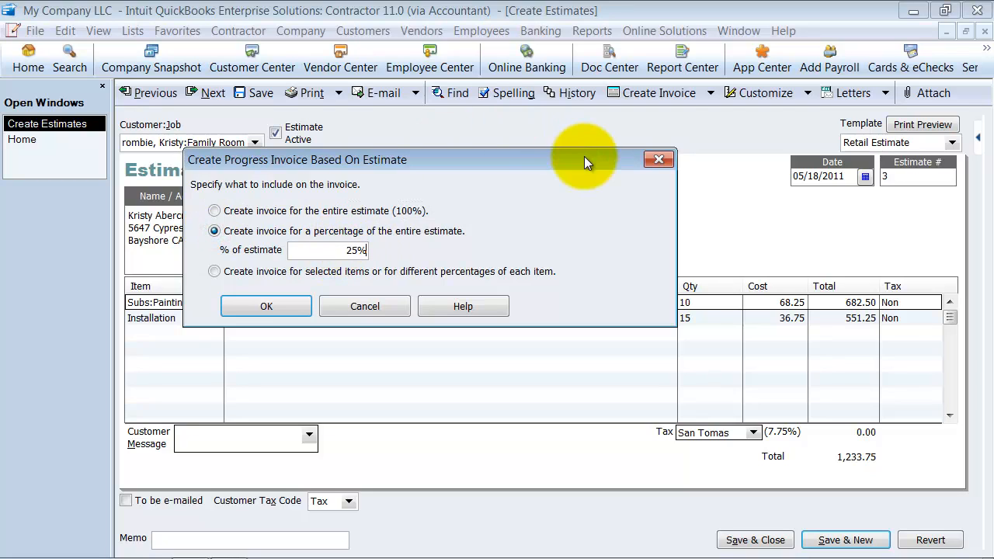
mouse_move(236, 378)
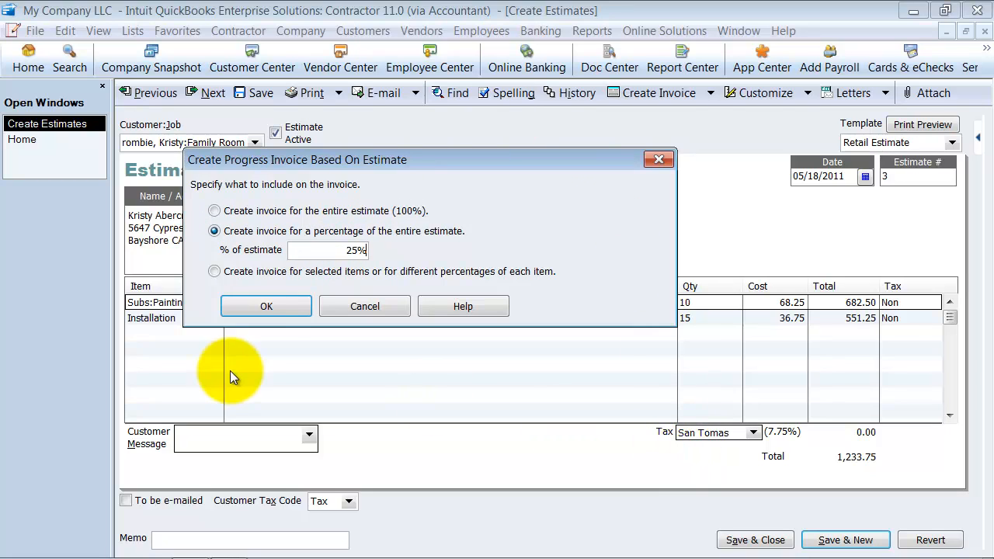
click(265, 304)
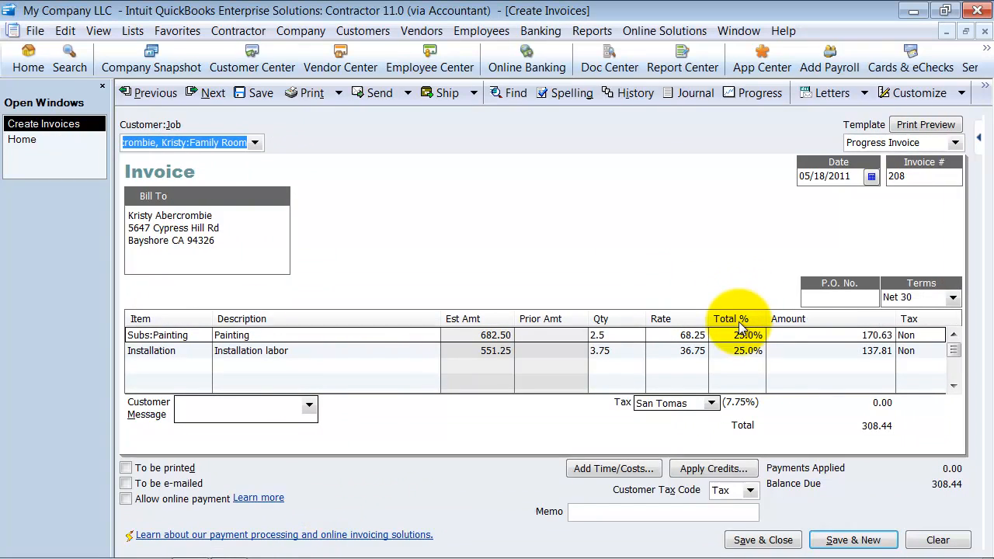
Step: Change the Painting line to 15% so the invoice totals 240.19, then save and close it
click(747, 335)
text(15)
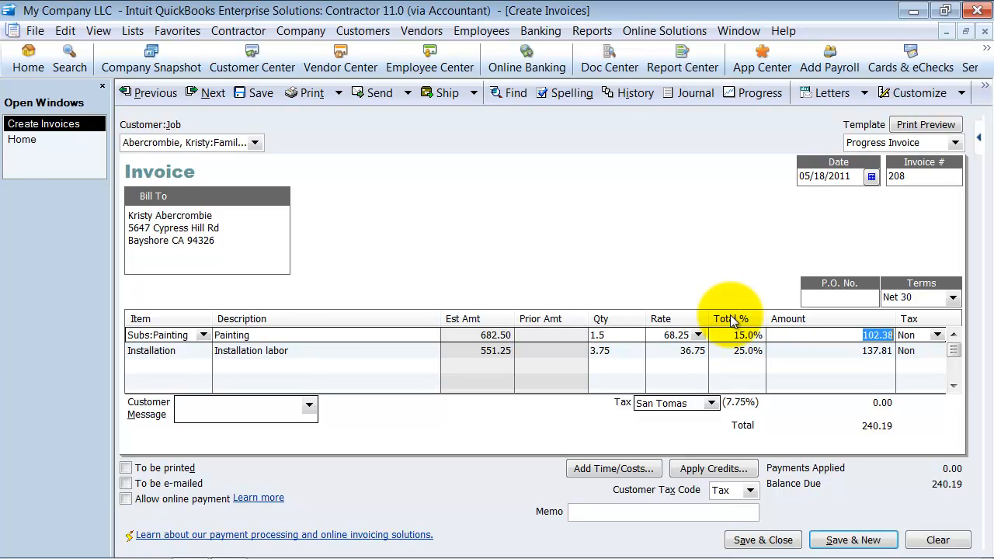
mouse_move(674, 283)
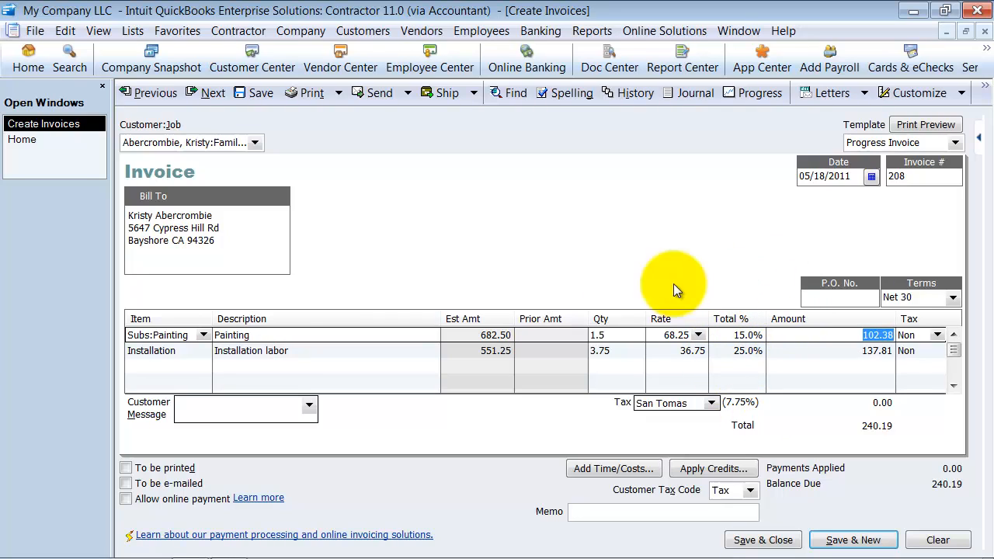
mouse_move(776, 351)
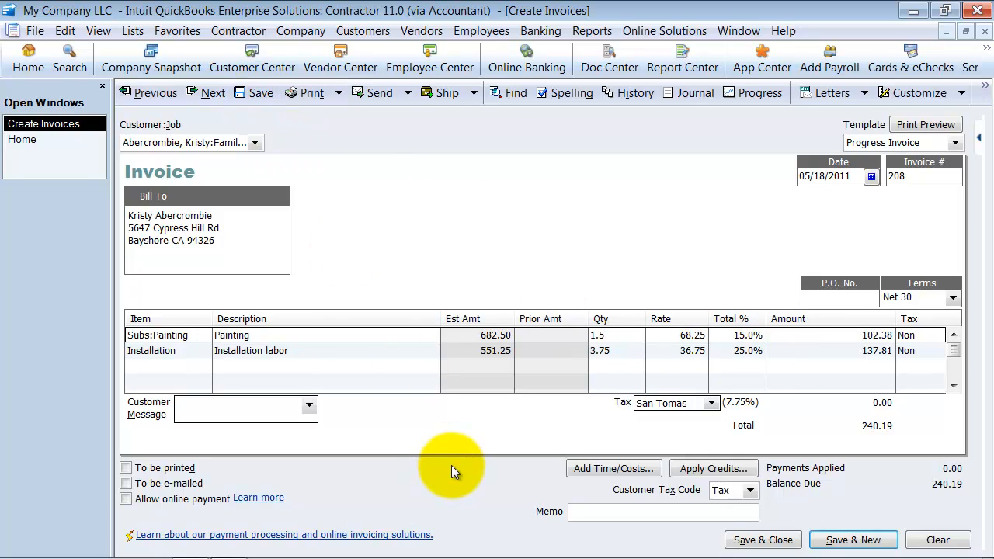
click(22, 140)
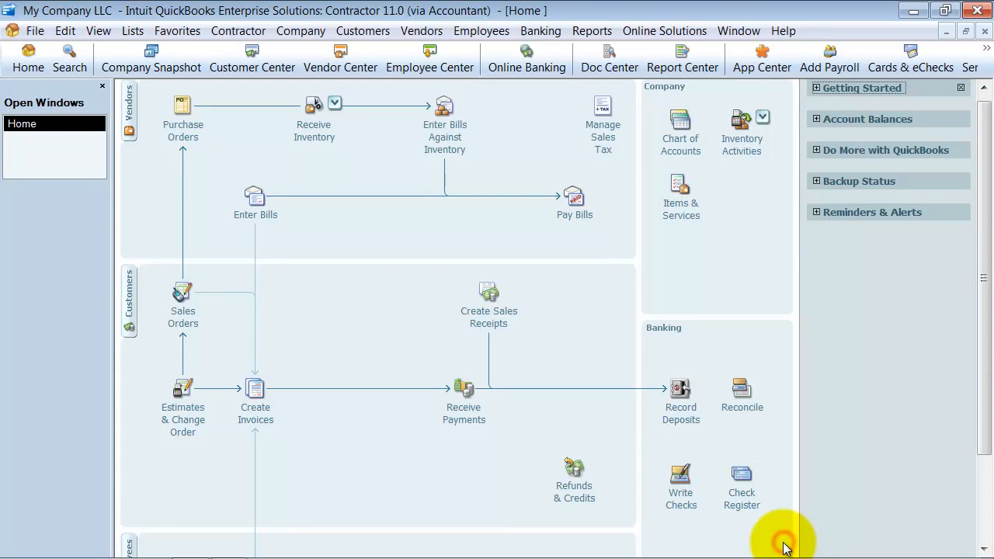
mouse_move(251, 59)
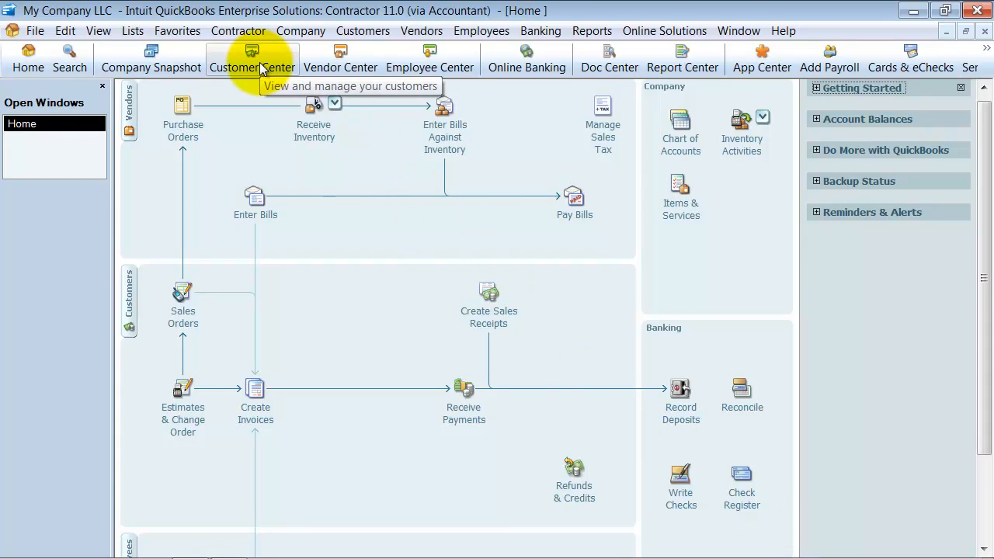
Step: Create invoice 209 for Abercrombie, Kristy:Family Room billing another 25% of the estimate, totaling 308.44
click(362, 31)
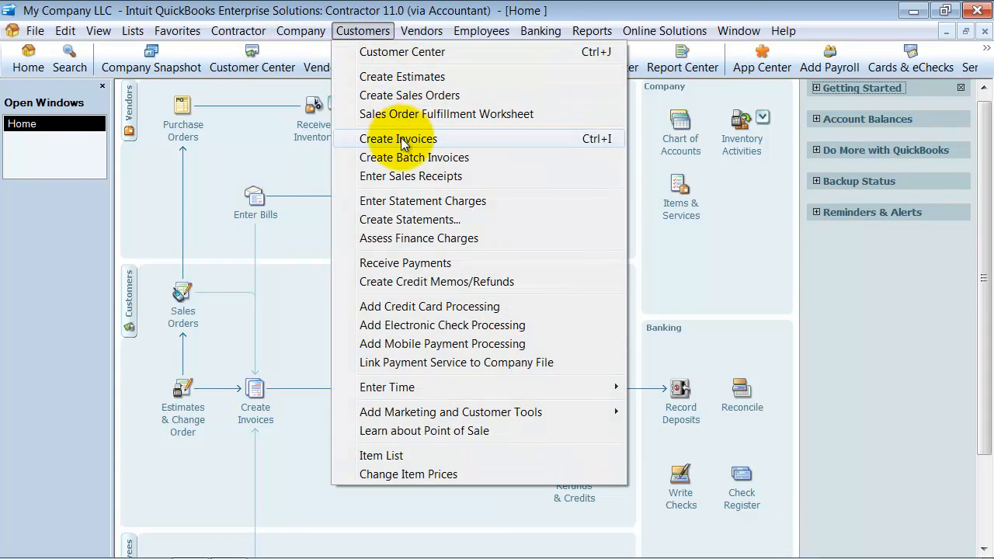
click(397, 138)
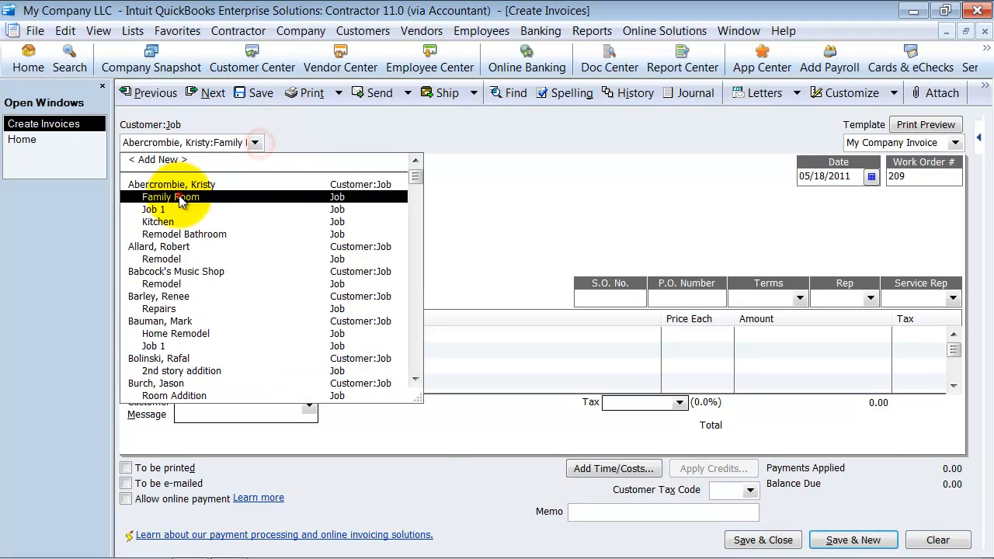
click(171, 195)
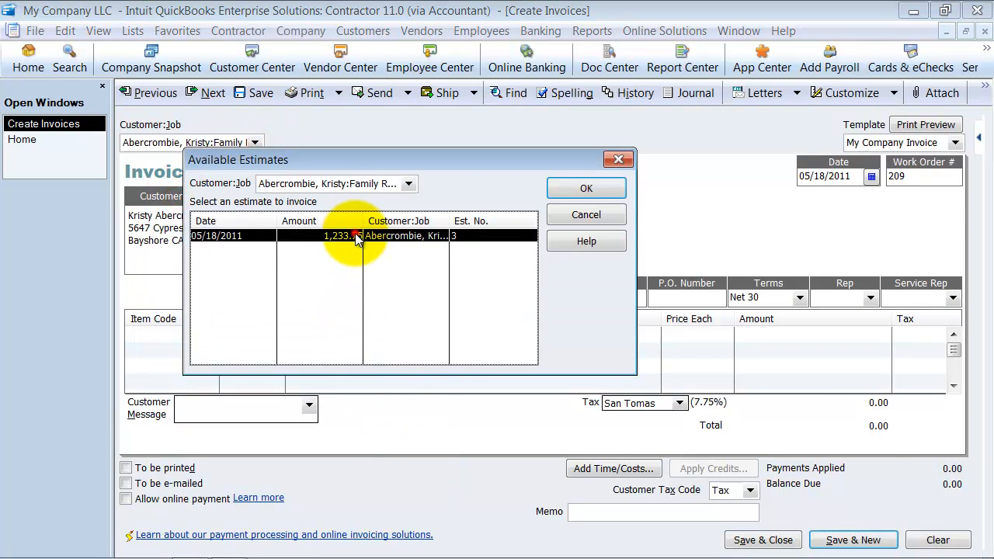
click(586, 188)
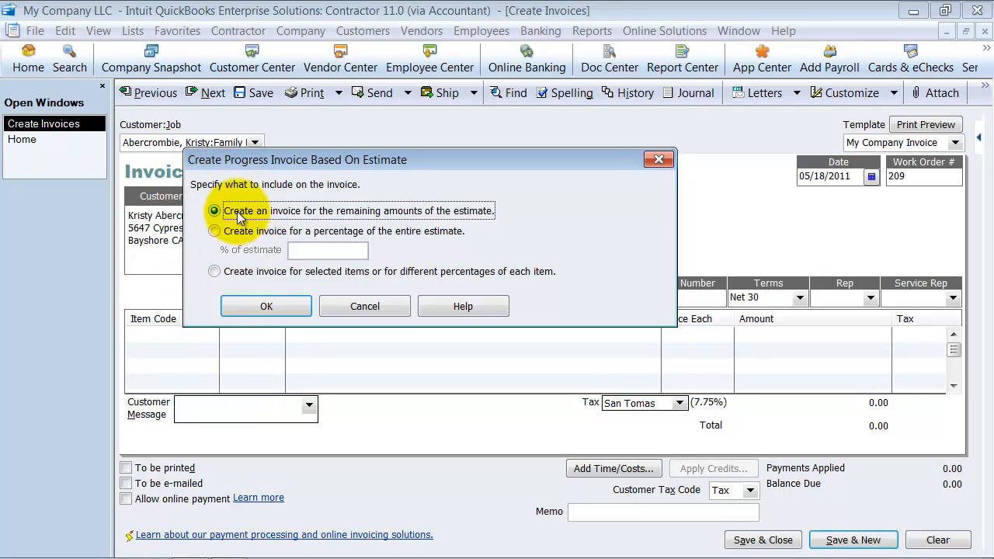
mouse_move(391, 219)
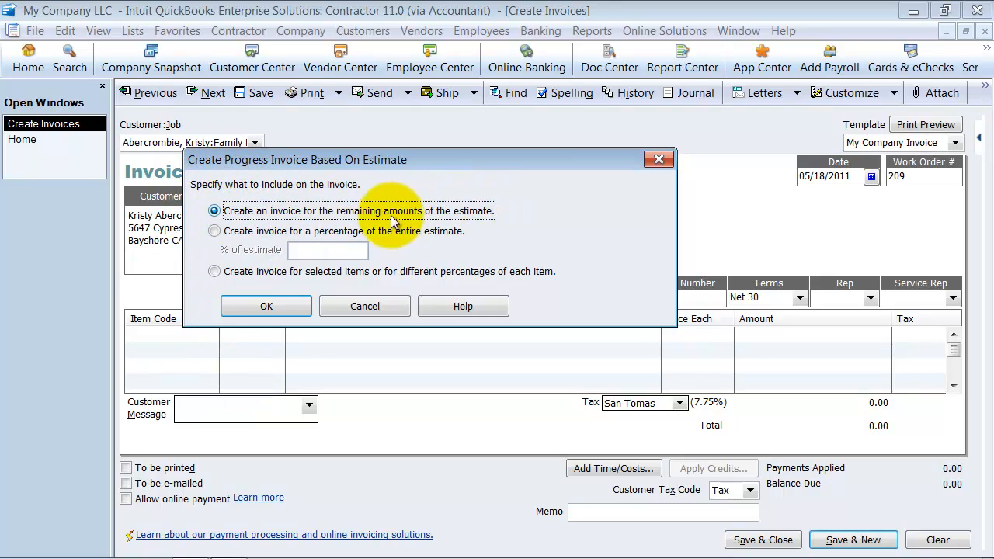
mouse_move(458, 225)
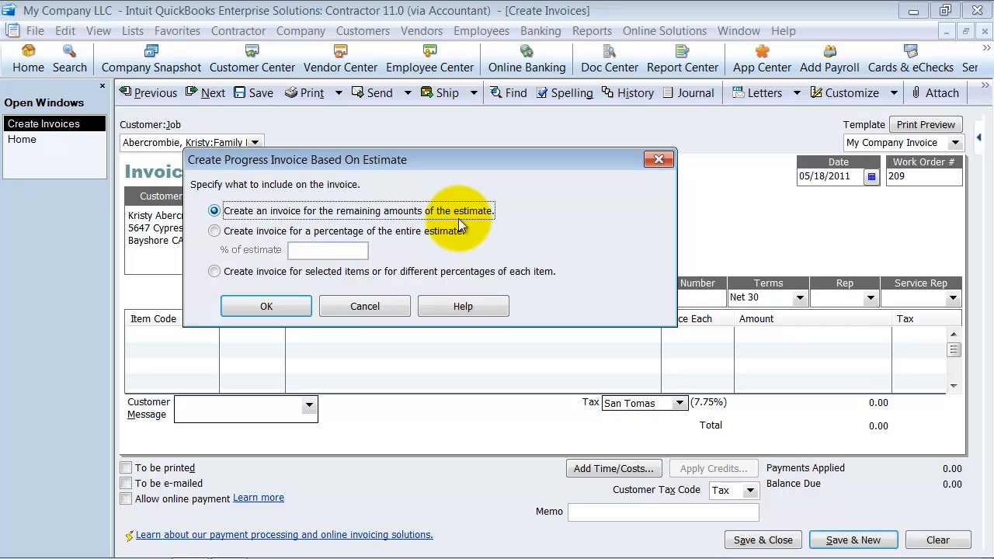
mouse_move(215, 233)
text(2)
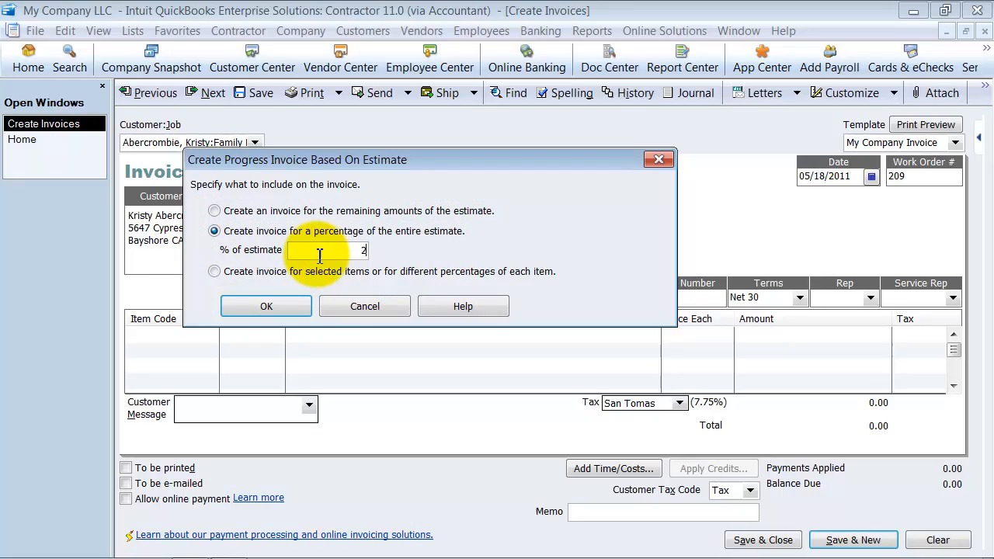
click(266, 304)
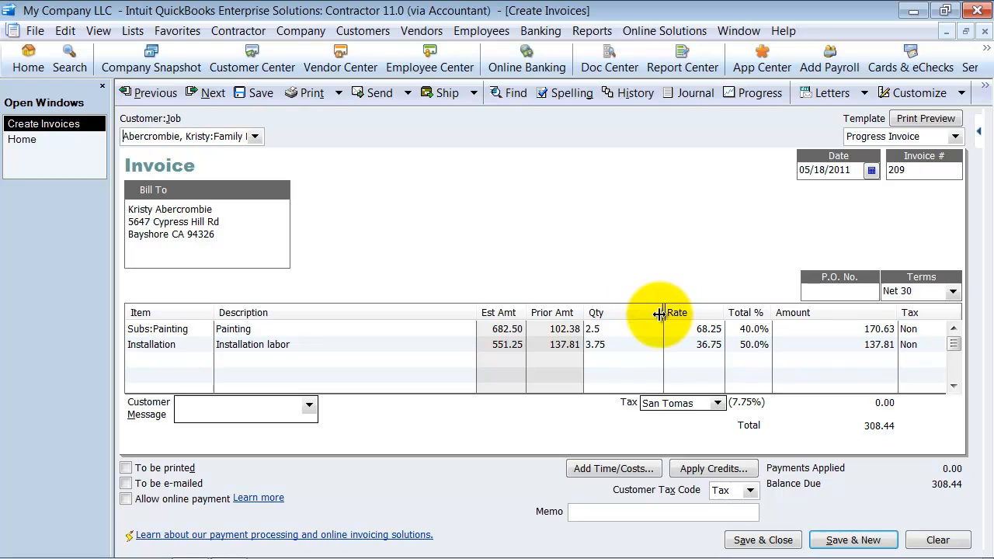
Step: Review cumulative percentages (painting 40%, installation 50%) and save invoice 209, starting blank invoice 210
click(724, 345)
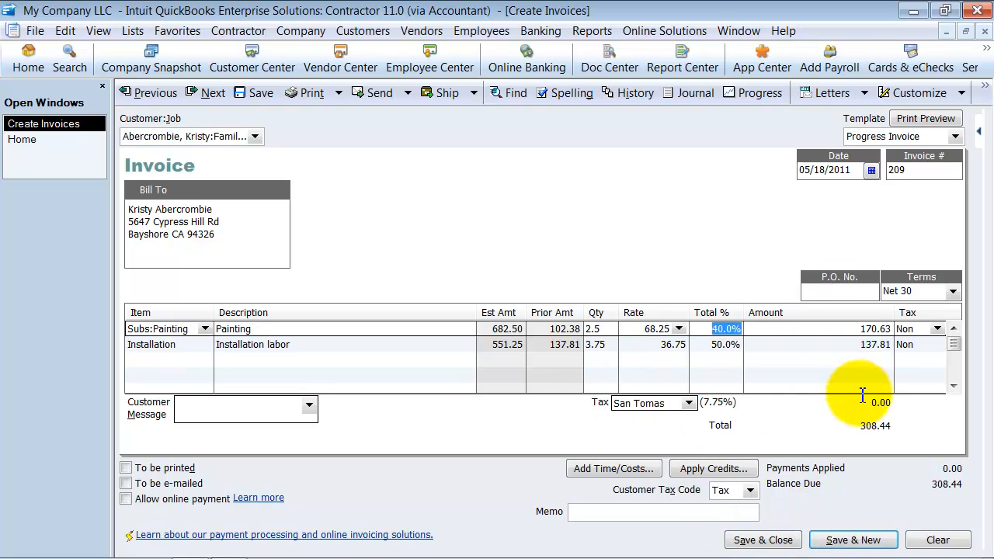
click(724, 344)
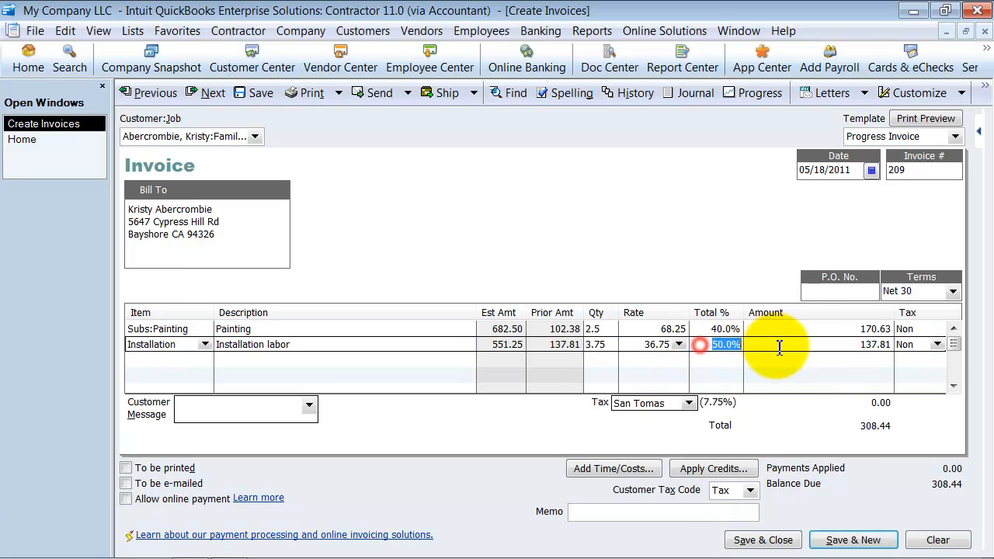
click(724, 329)
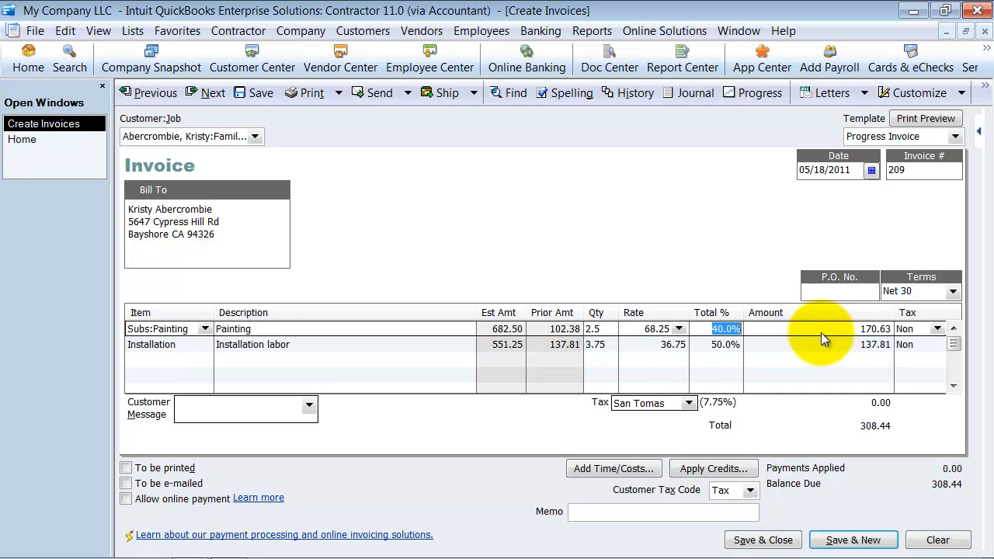
mouse_move(763, 540)
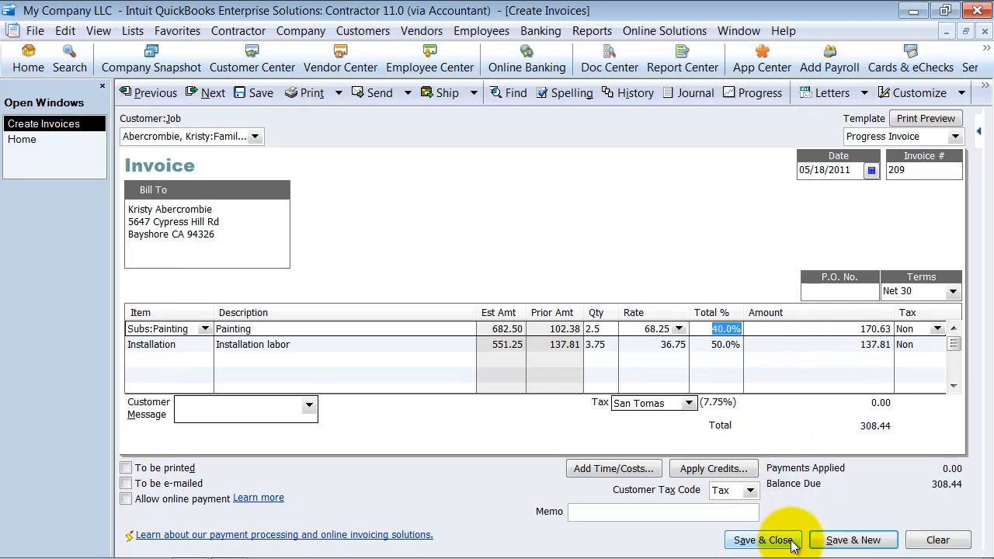
mouse_move(852, 540)
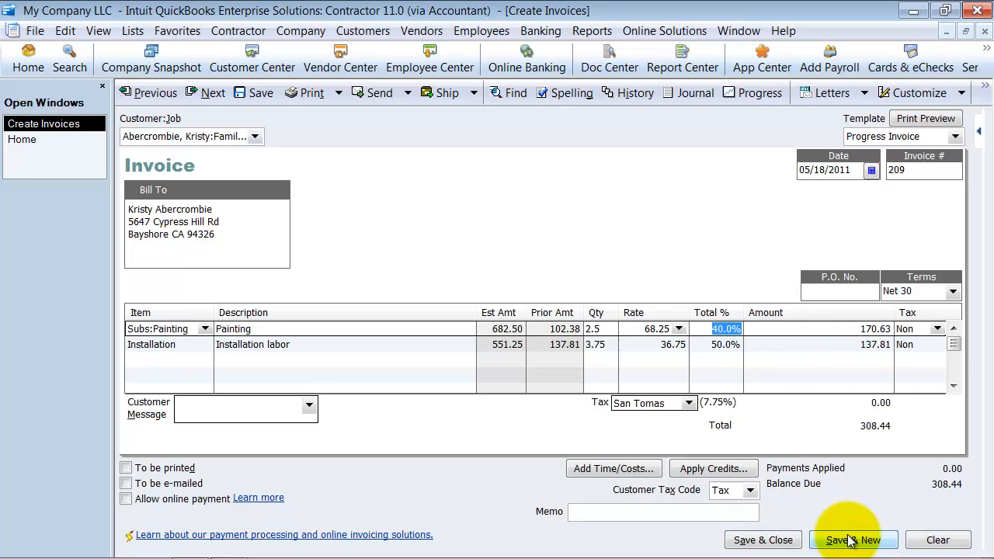
click(853, 540)
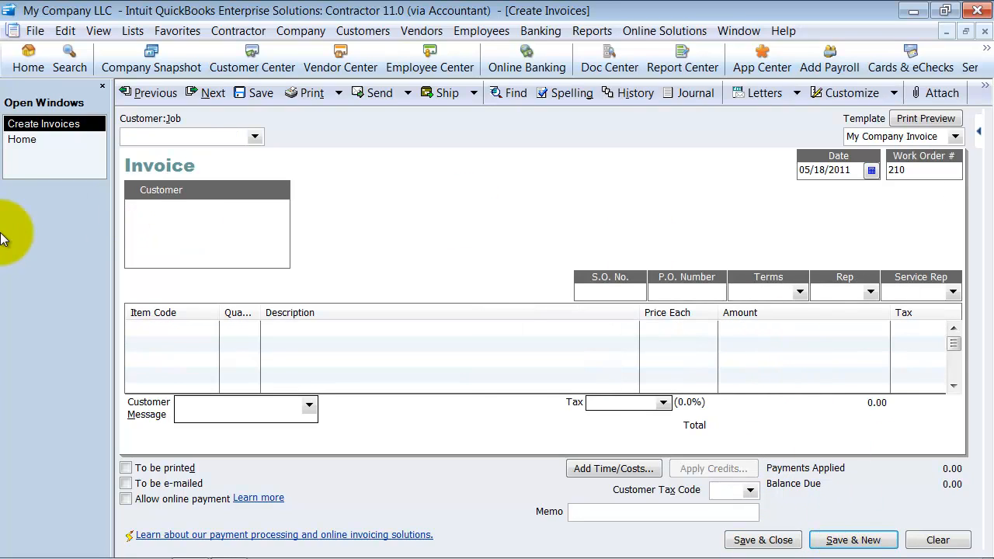
Step: Add a Subs:Carpet line of 12 at 78.75 to estimate 3, raising it to 2,178.75, and save
click(252, 59)
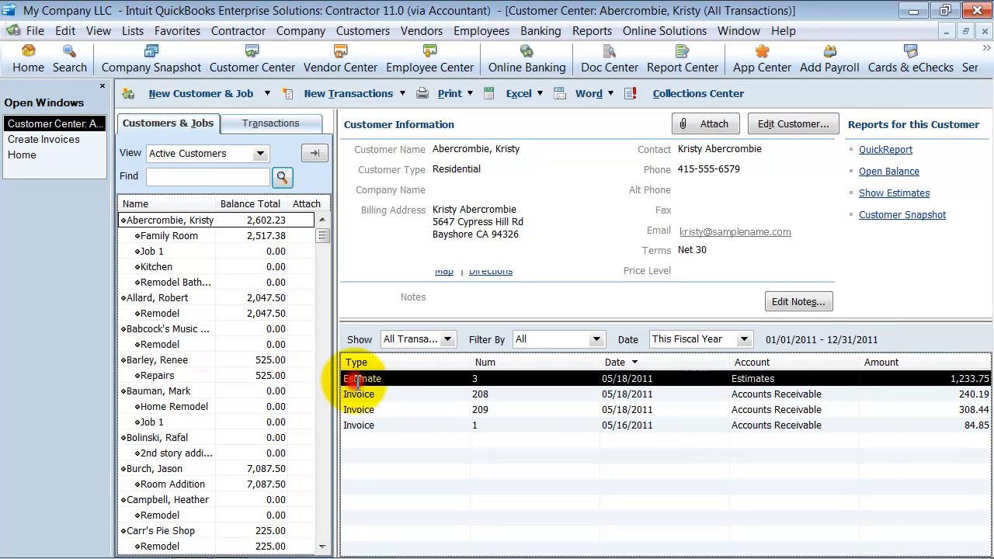
double_click(361, 379)
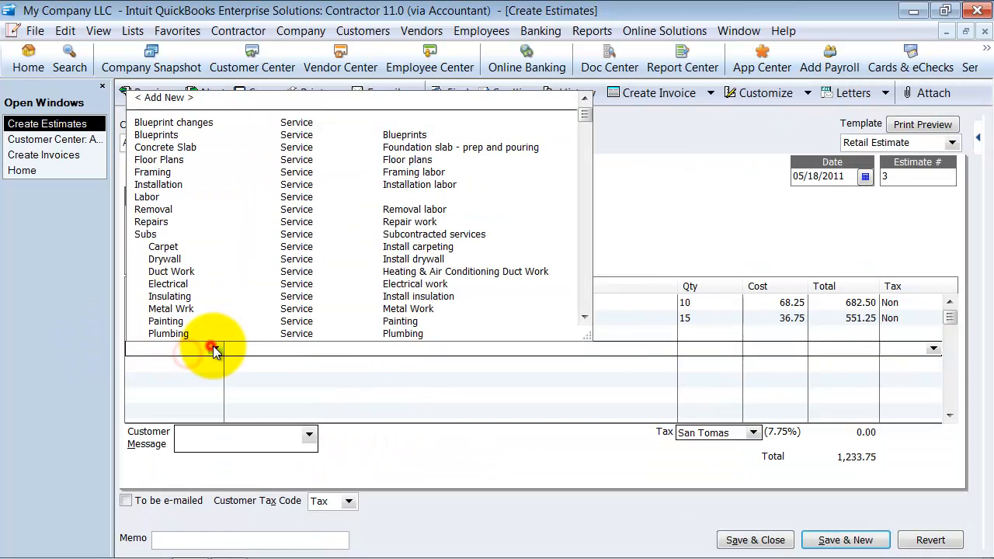
mouse_move(163, 252)
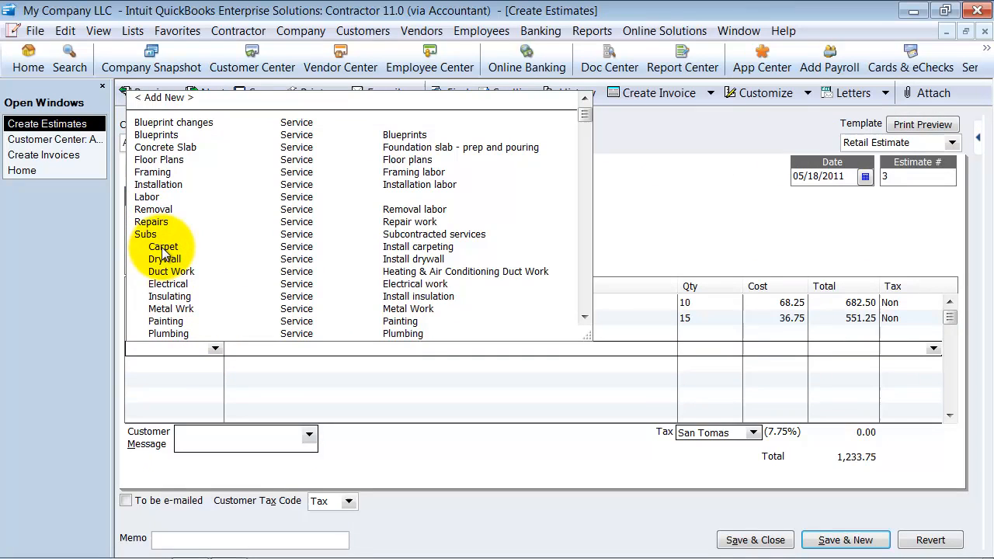
click(163, 245)
text(12)
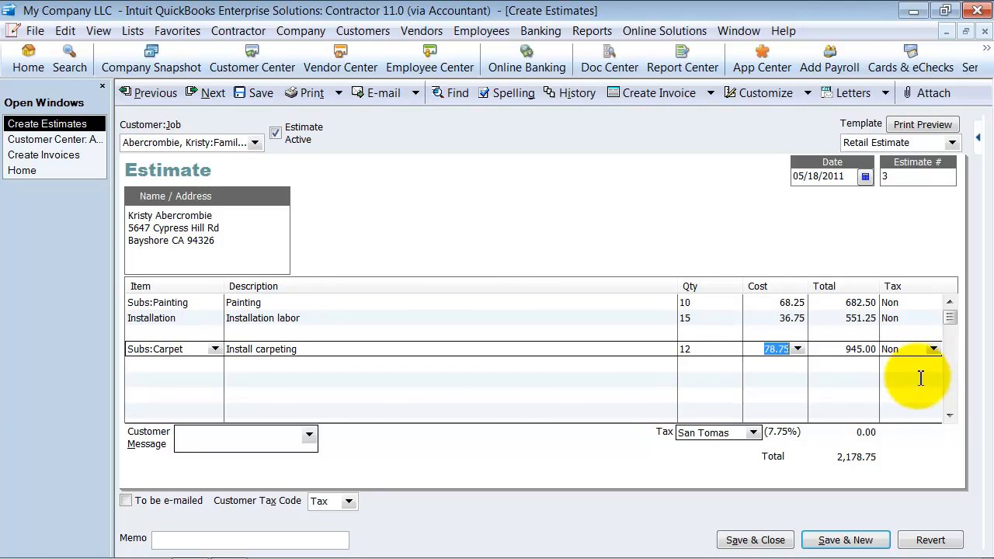
click(260, 93)
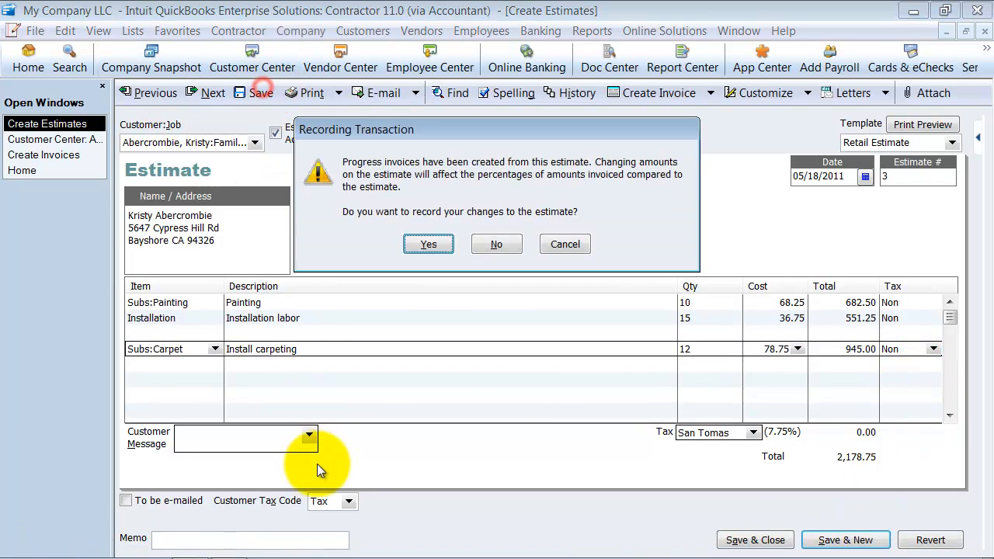
mouse_move(428, 244)
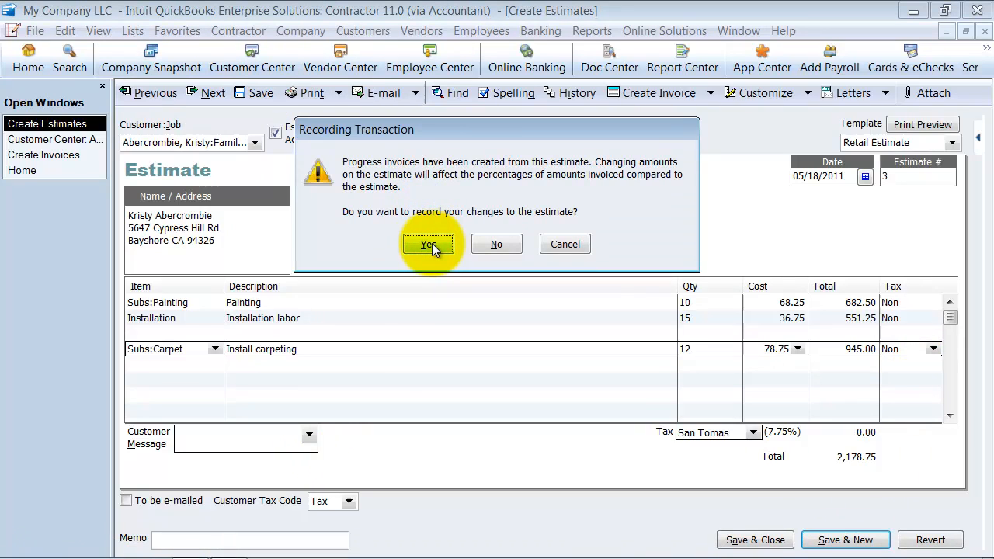
Step: Confirm recording the estimate changes, bringing up a change order for 12 carpet added at +$945.00
click(428, 244)
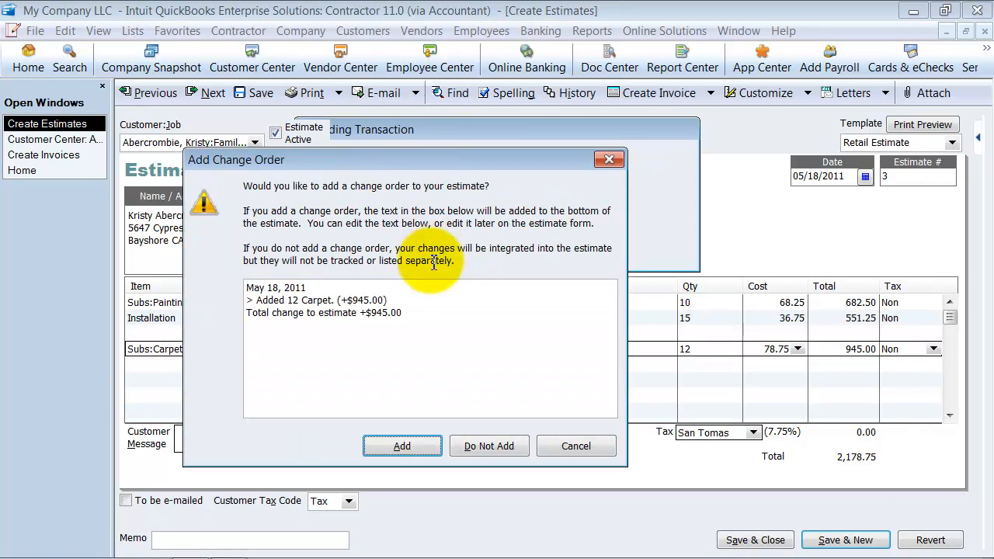
mouse_move(304, 427)
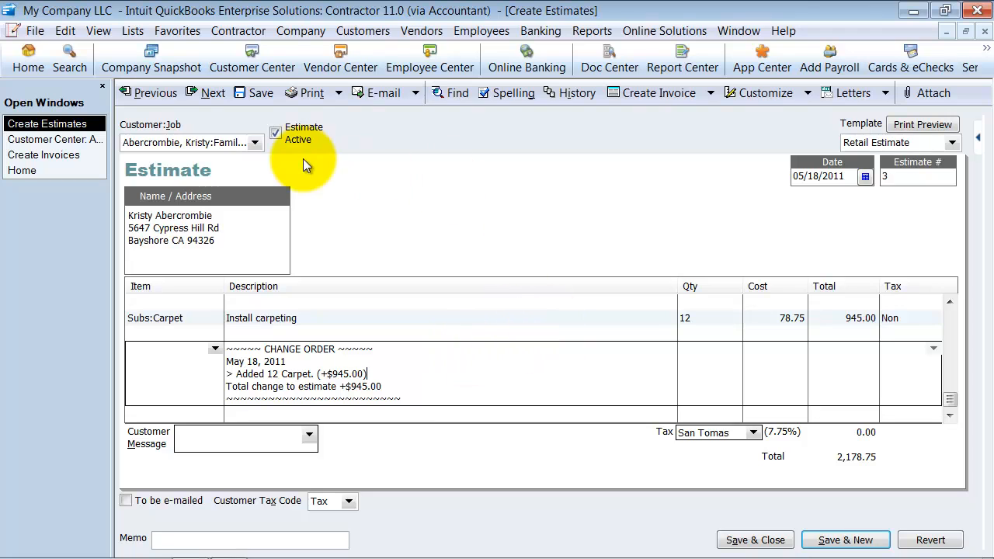
Step: Bill 25% of the whole revised estimate, producing progress invoice 210 totaling 544.69
click(659, 93)
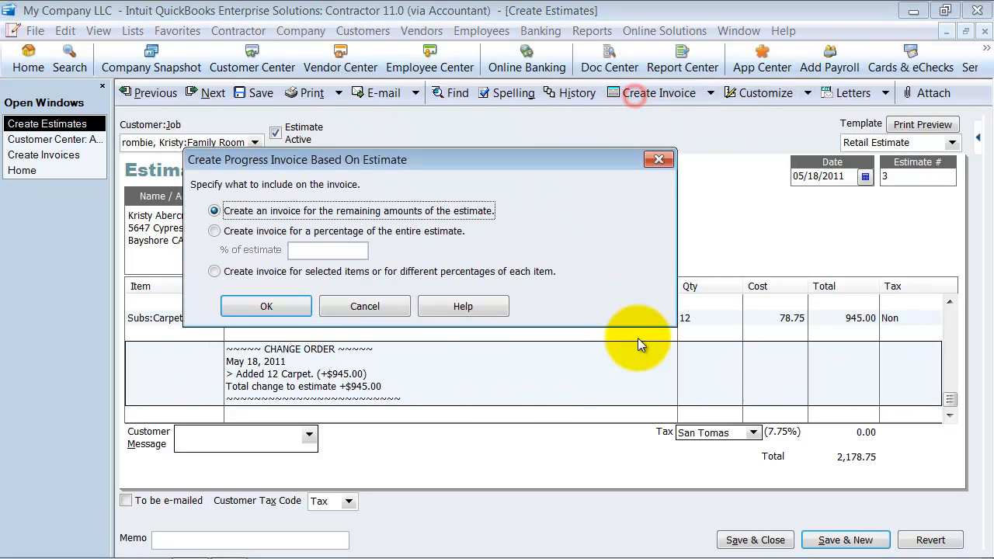
click(214, 230)
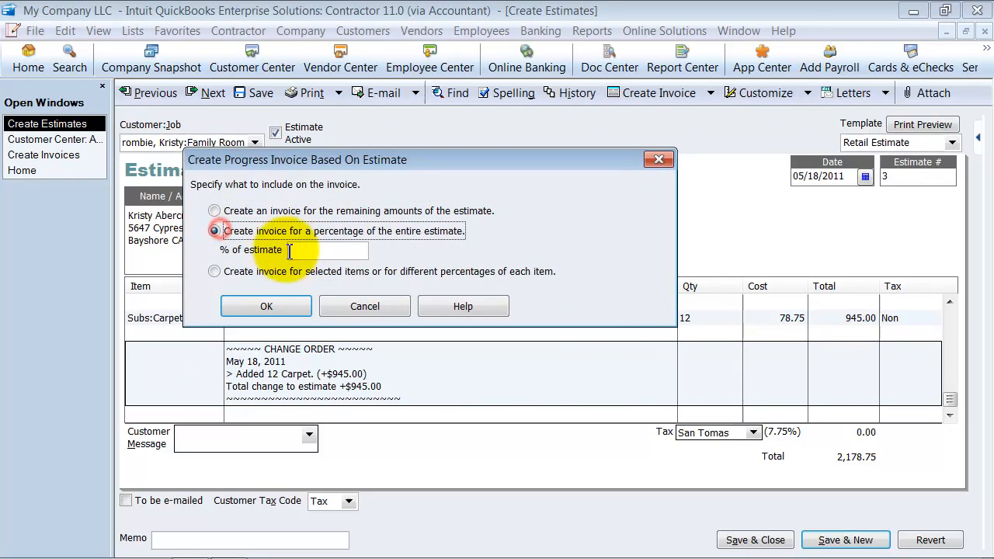
text(25)
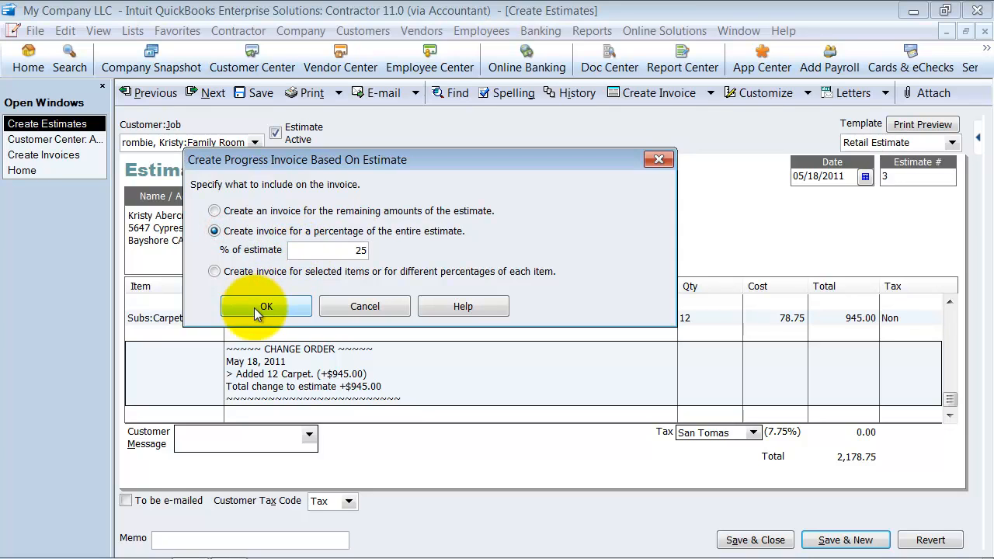
click(266, 306)
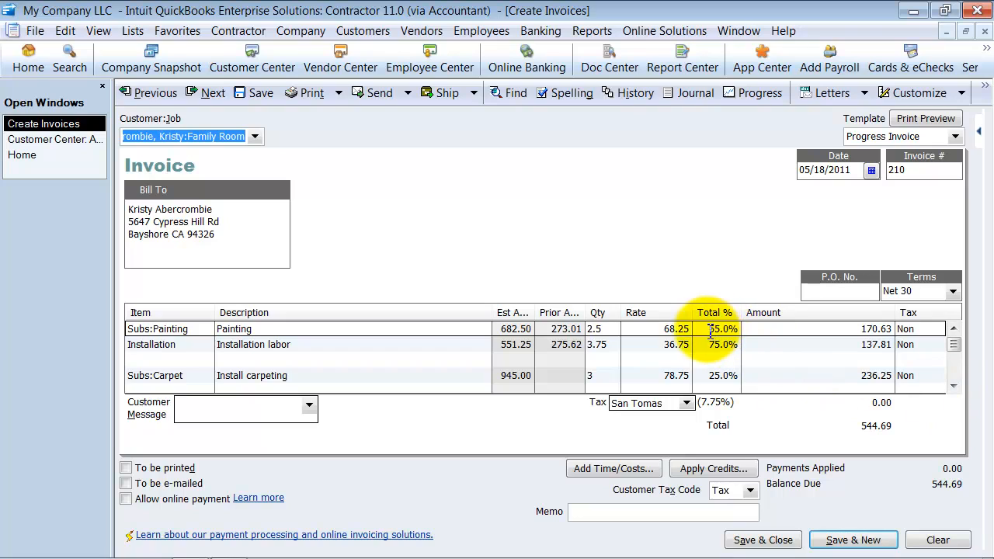
Step: Raise the painting, installation and carpet lines to 75% billed (1,085.44), then save invoice 210 and start a new one
click(720, 329)
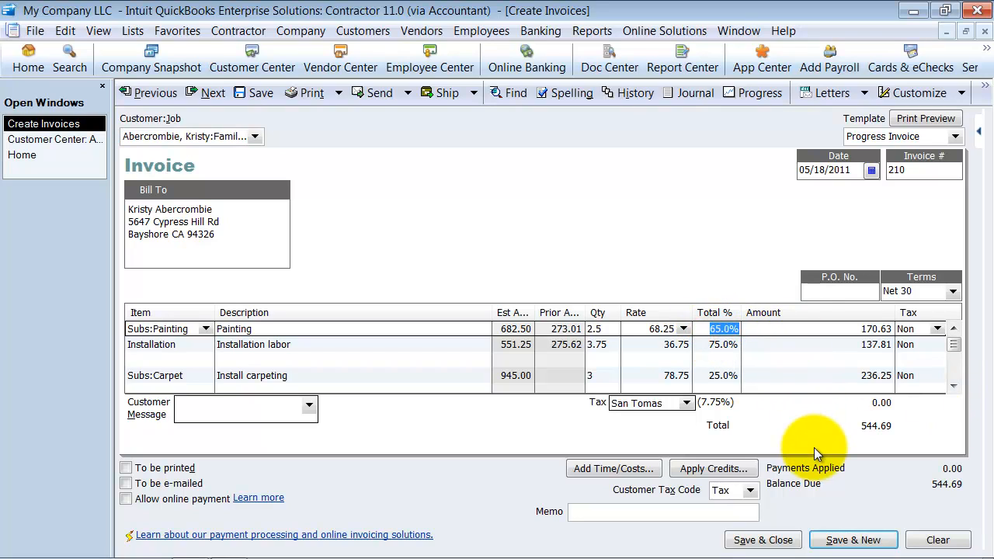
click(717, 344)
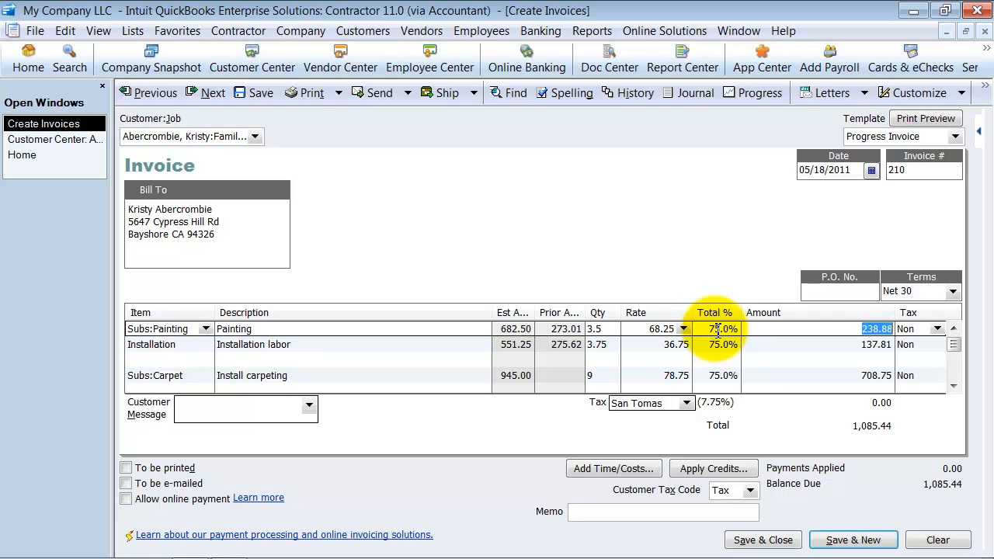
click(721, 329)
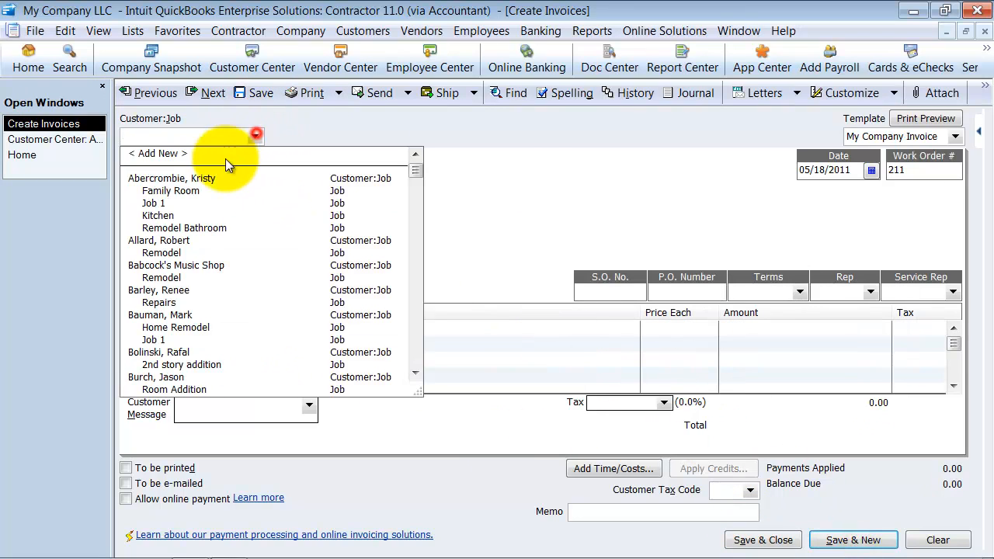
Step: Bill the remaining amounts of the Family Room estimate on invoice 211, totaling 544.68
click(170, 190)
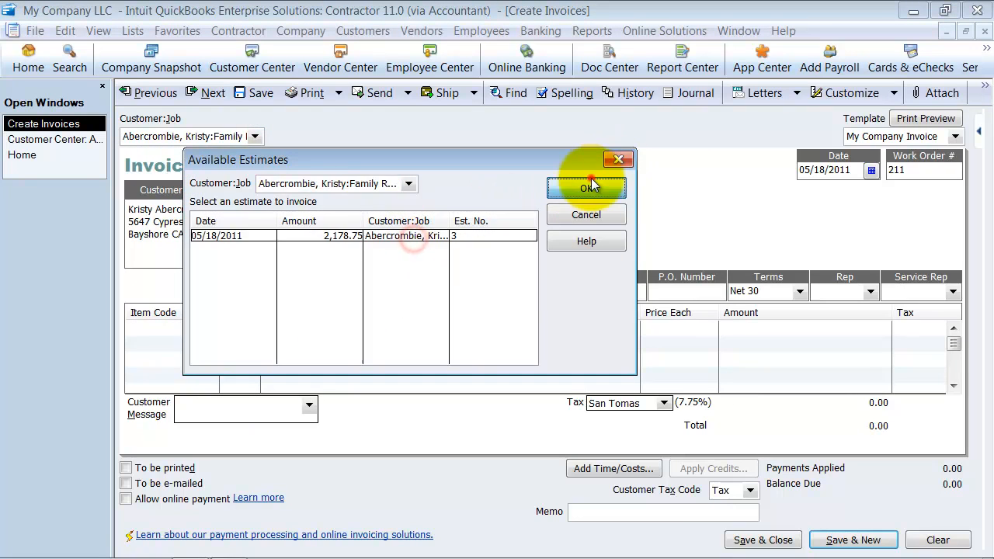
click(587, 186)
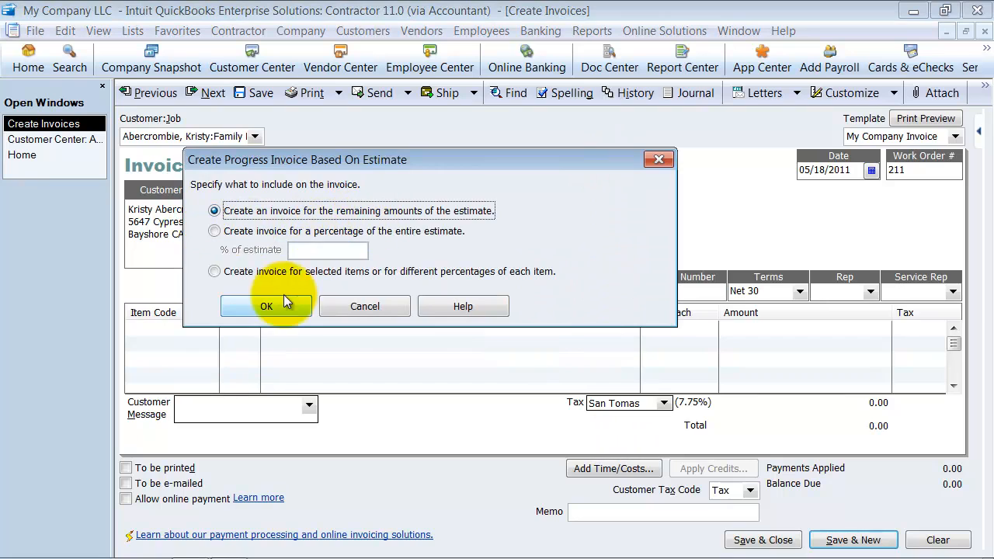
click(267, 305)
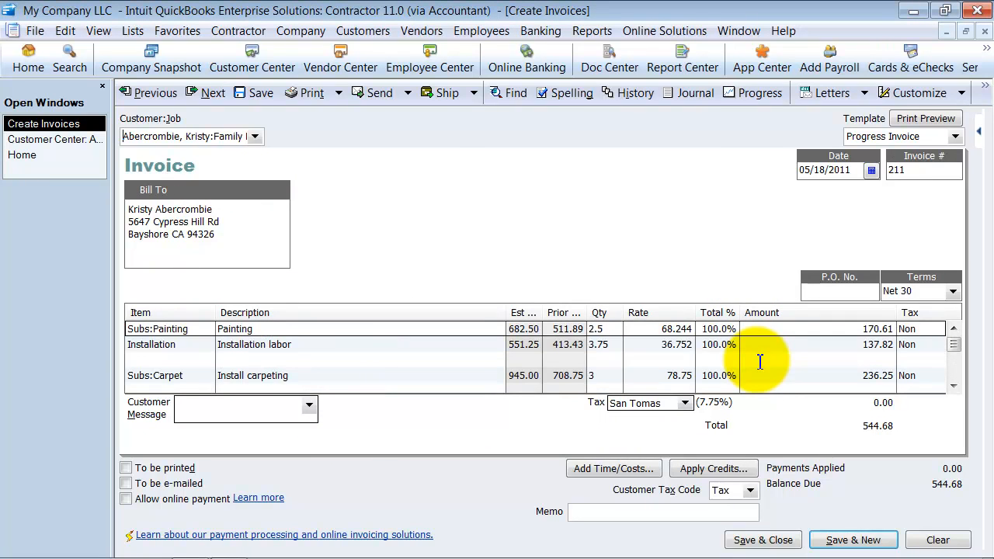
mouse_move(764, 541)
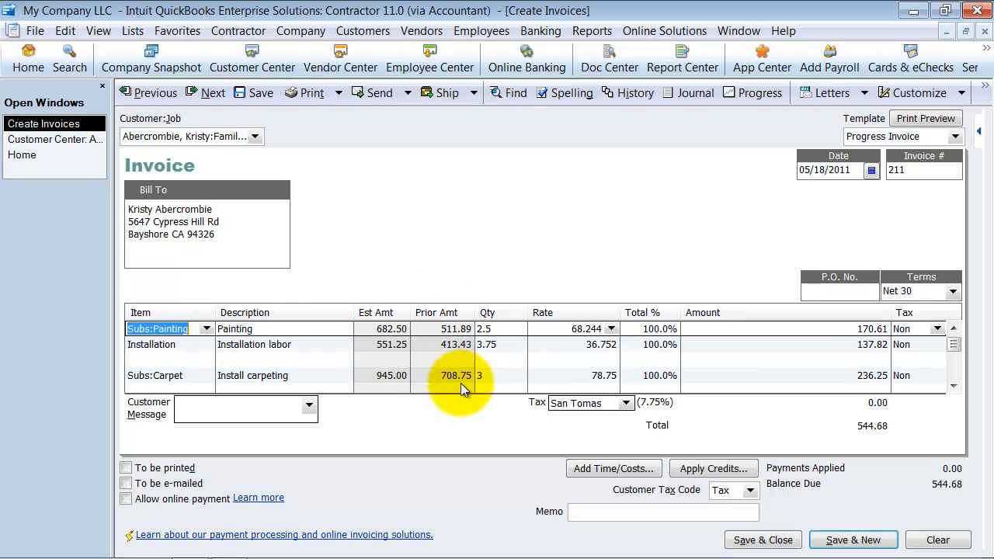
mouse_move(505, 312)
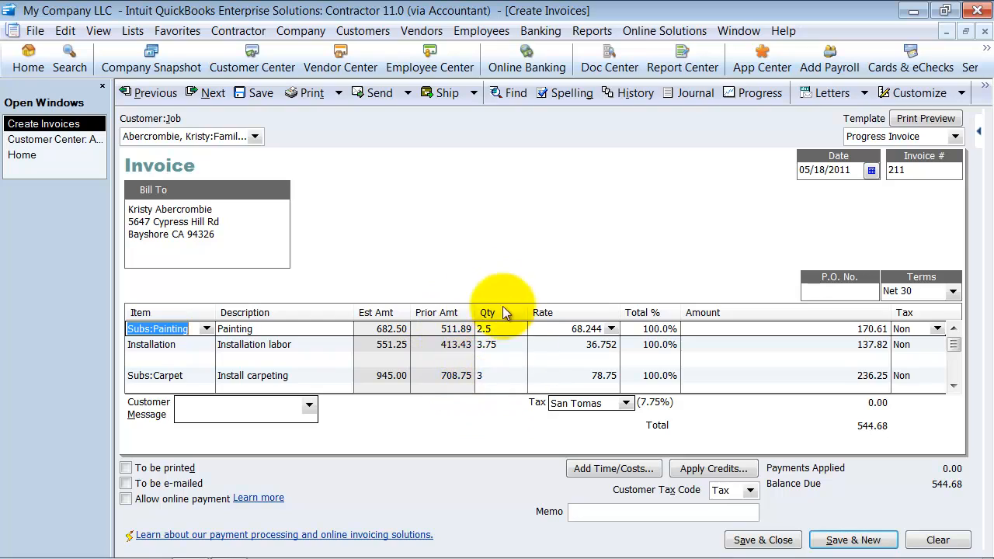
mouse_move(505, 410)
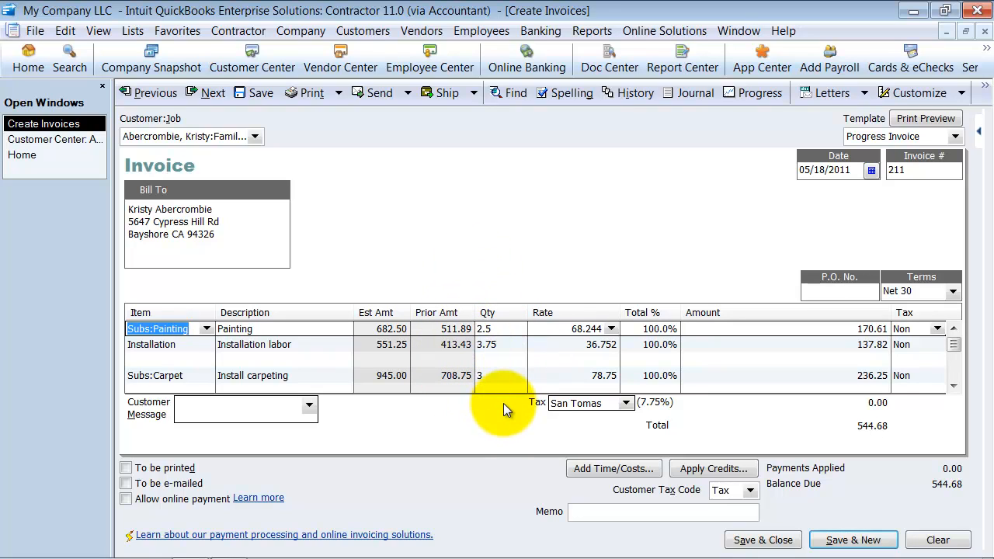
mouse_move(506, 318)
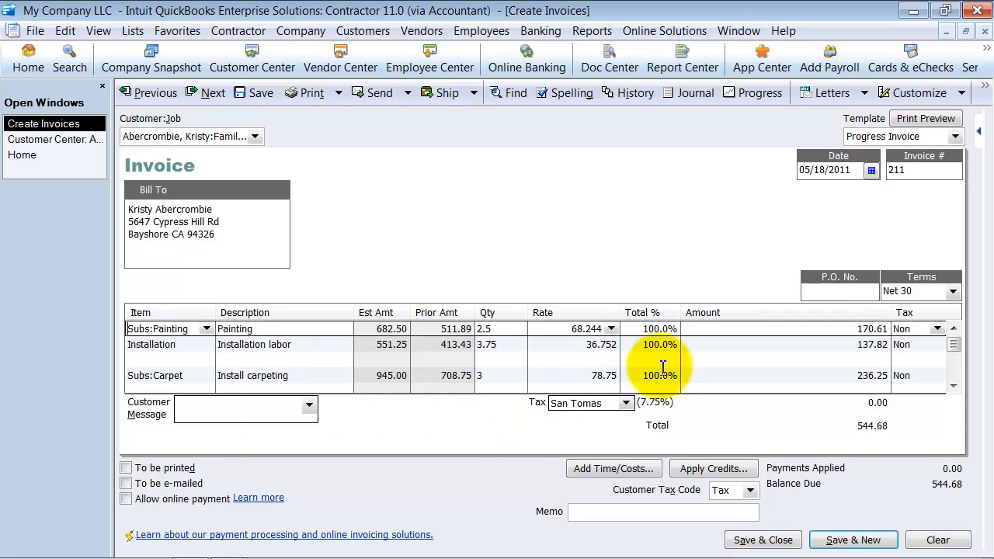
click(658, 374)
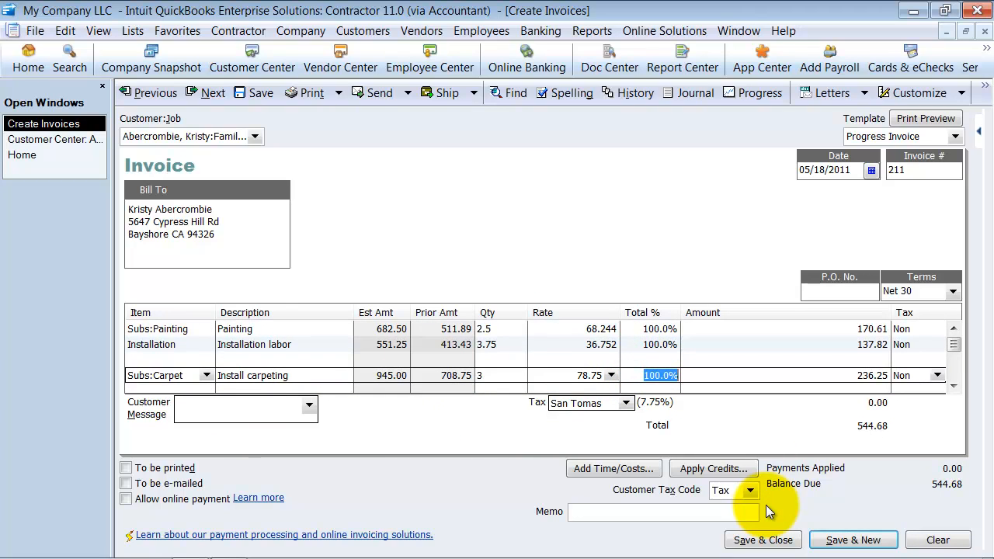